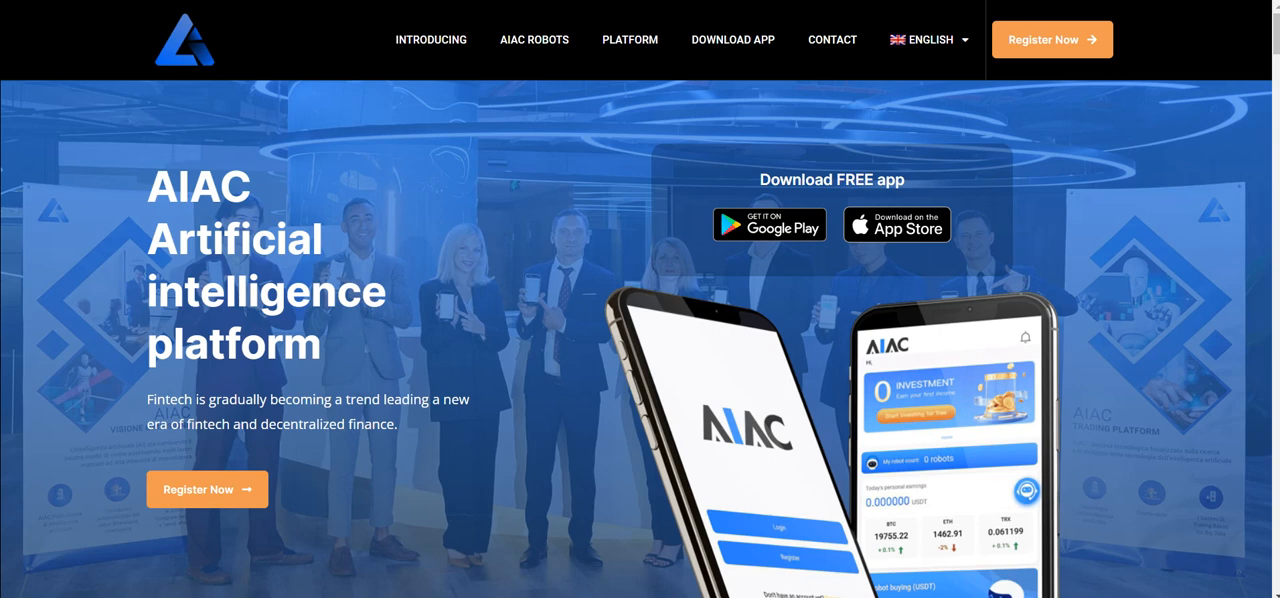
- Jump via AIAC ROBOTS navigation to the list of Robot 0–5 prices and order prices
scroll(down, 3)
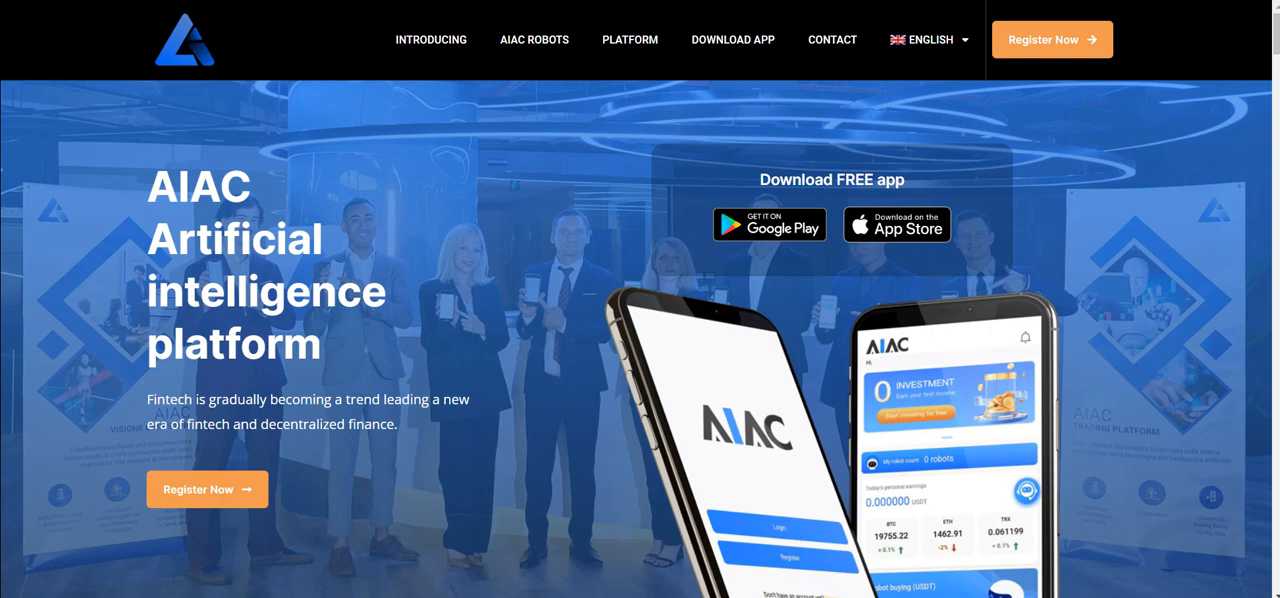
click(534, 40)
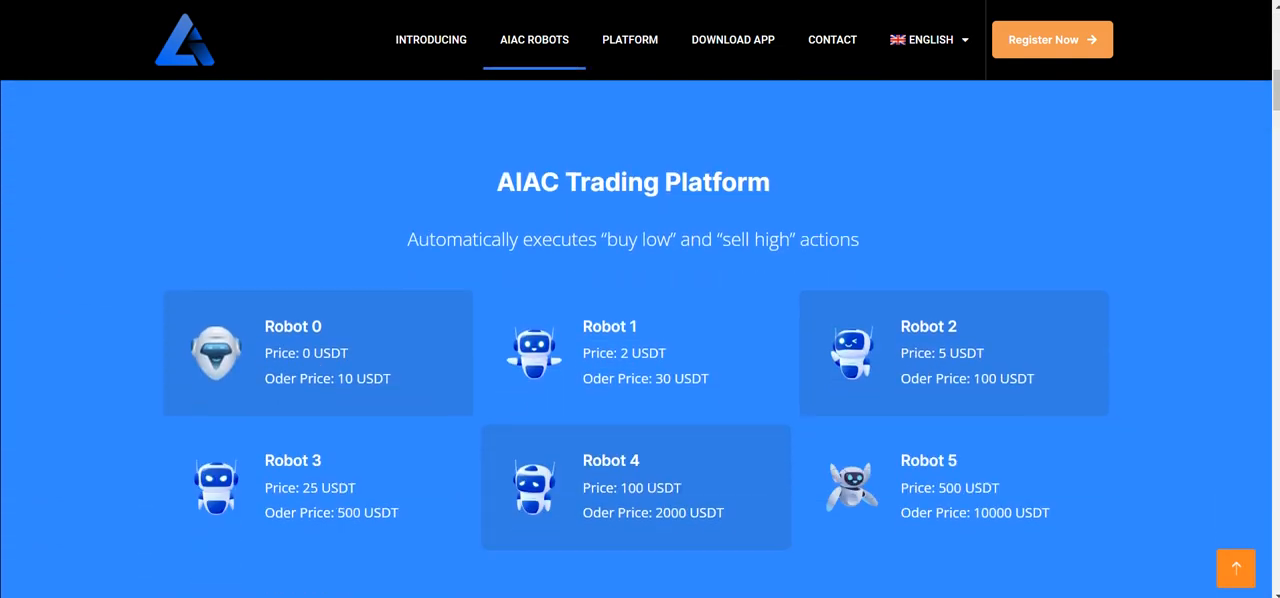
scroll(down, 3)
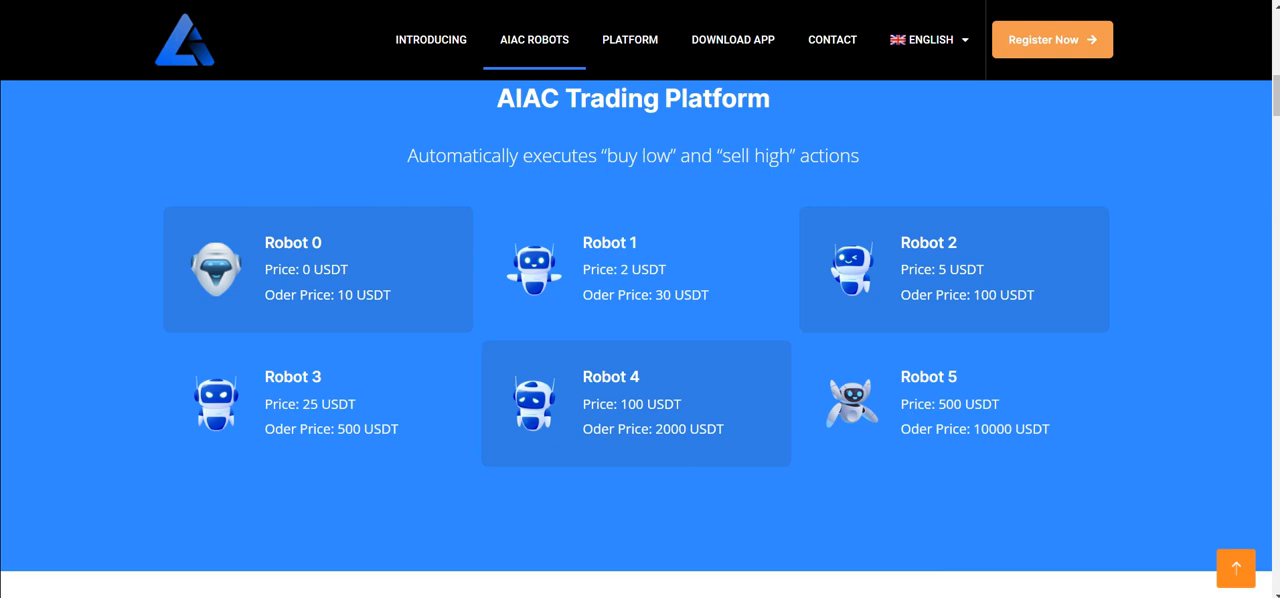
scroll(down, 3)
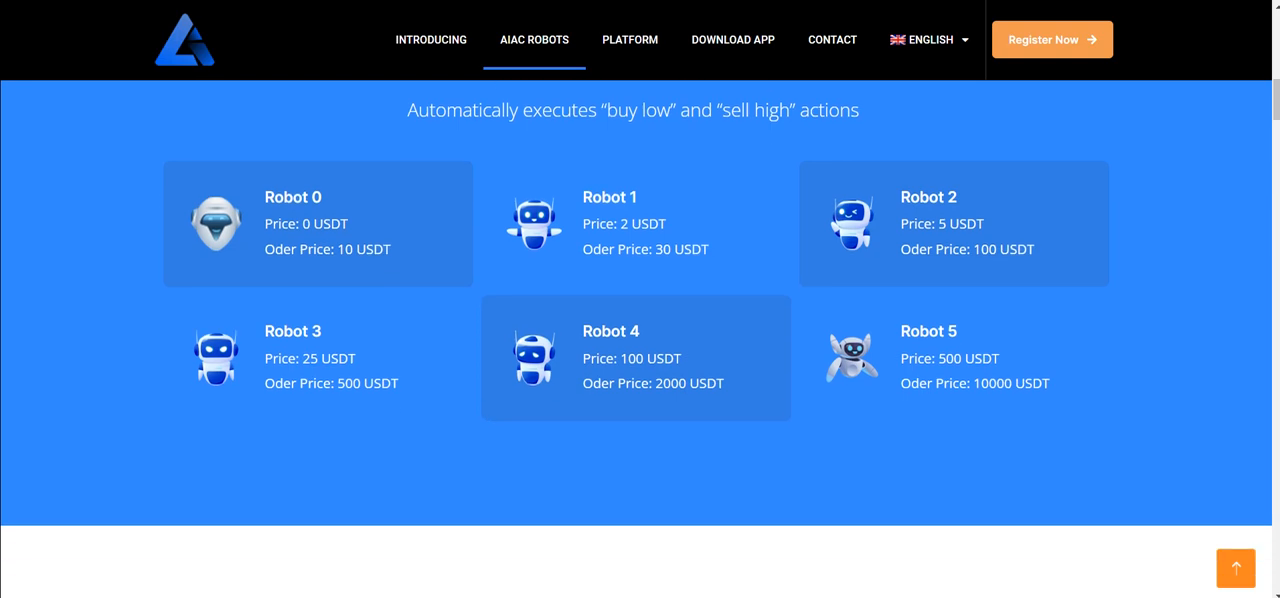
- Read through the INTRODUCING section of the AIAC site
click(431, 40)
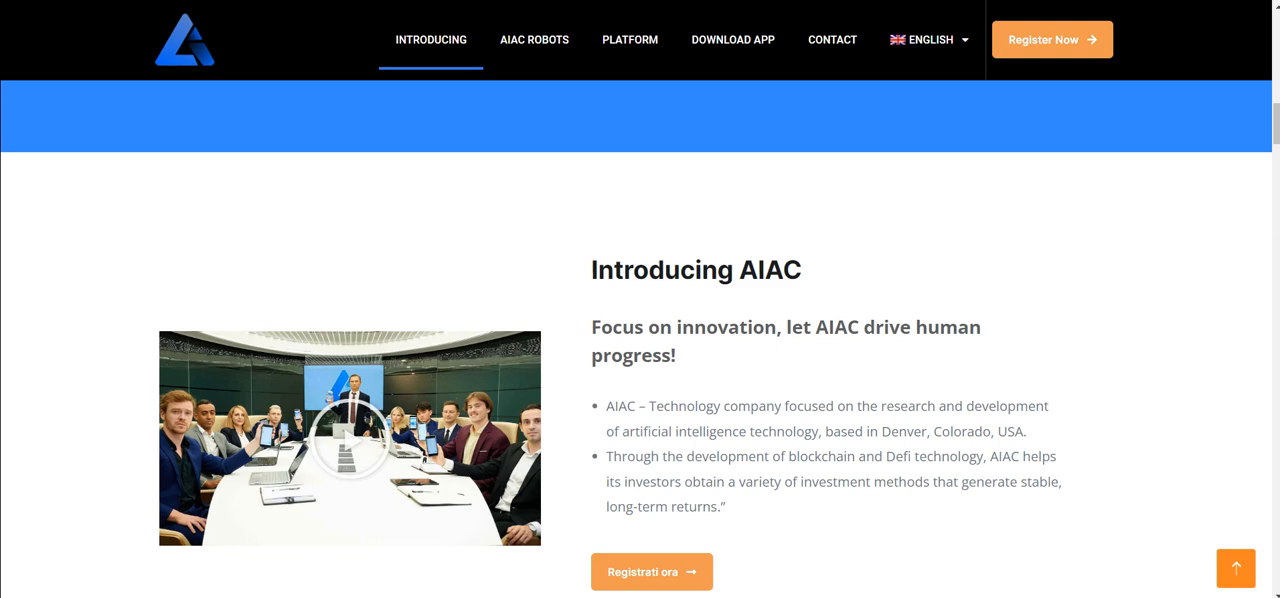
scroll(down, 3)
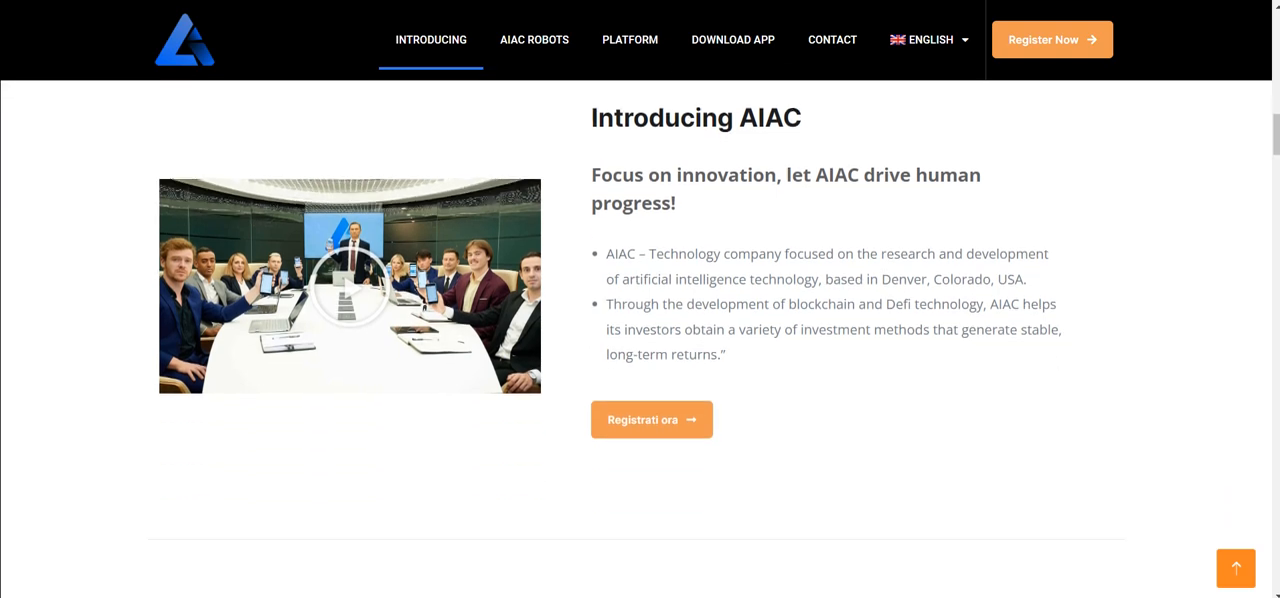
scroll(down, 3)
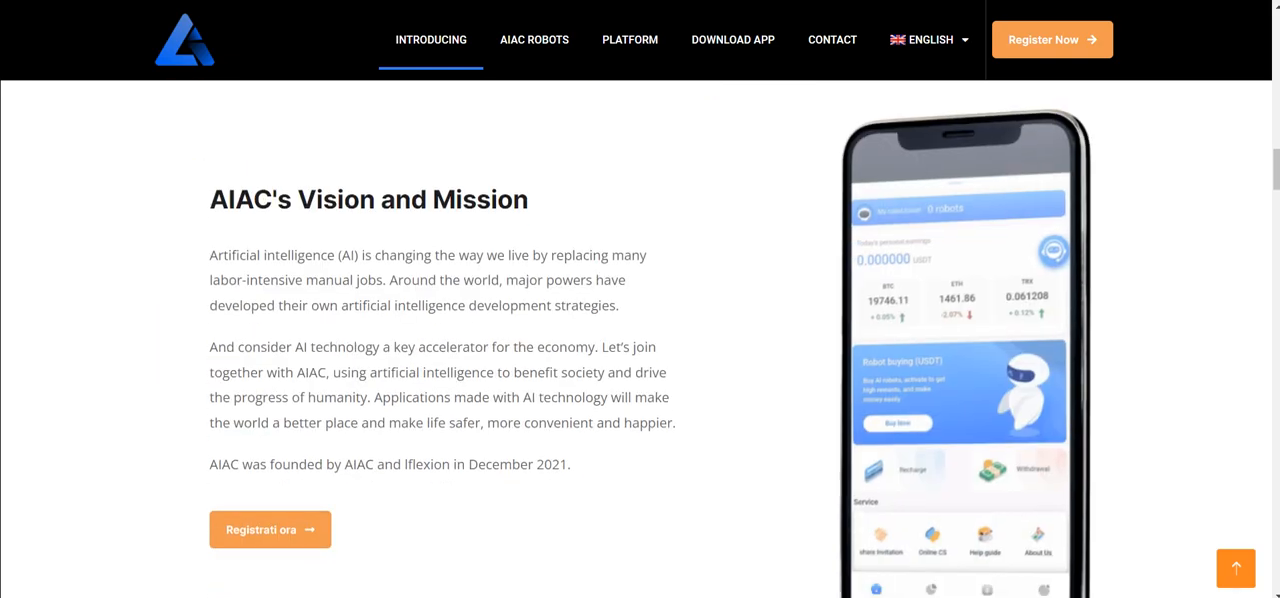
scroll(down, 3)
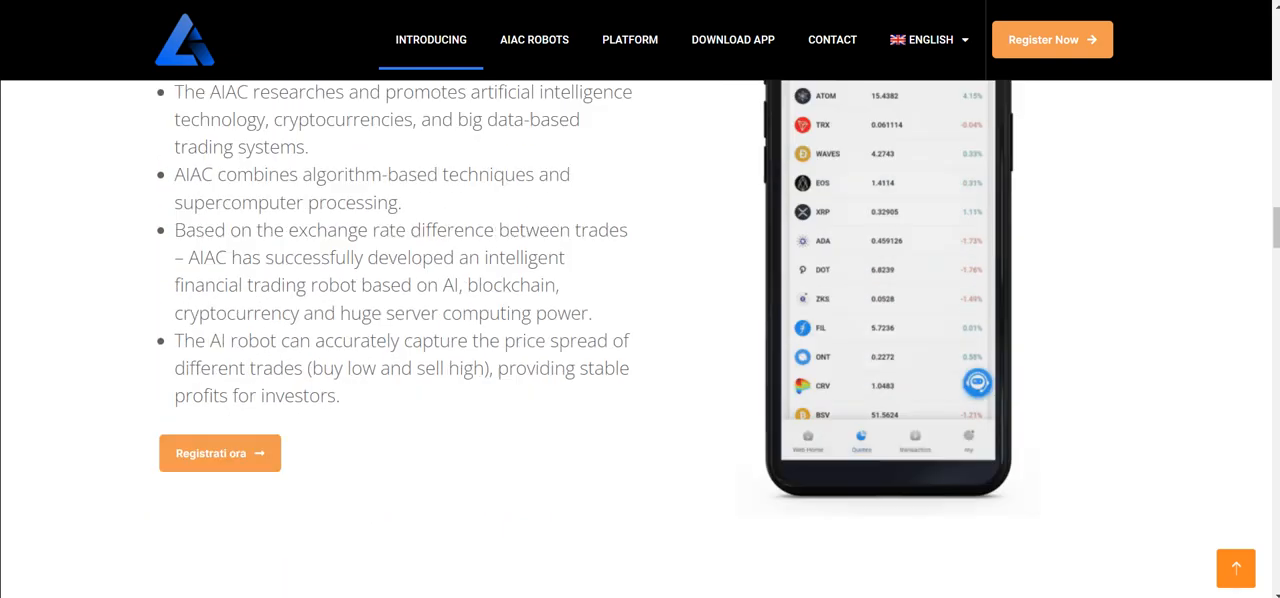
- Read through the trading PLATFORM section
click(630, 40)
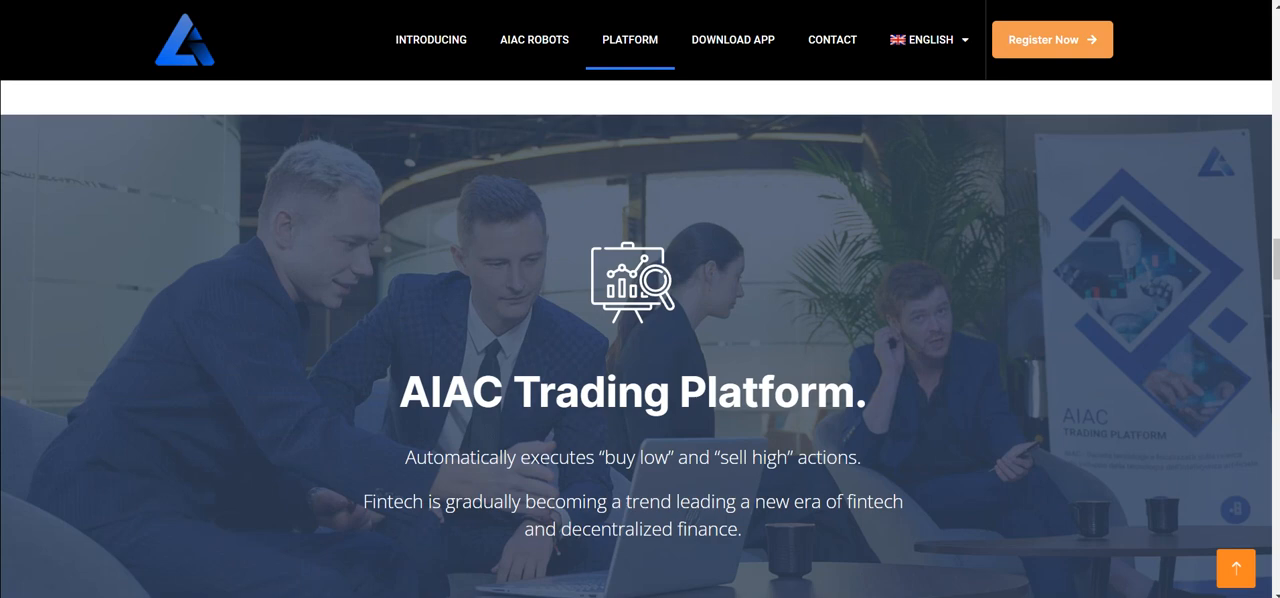
scroll(down, 3)
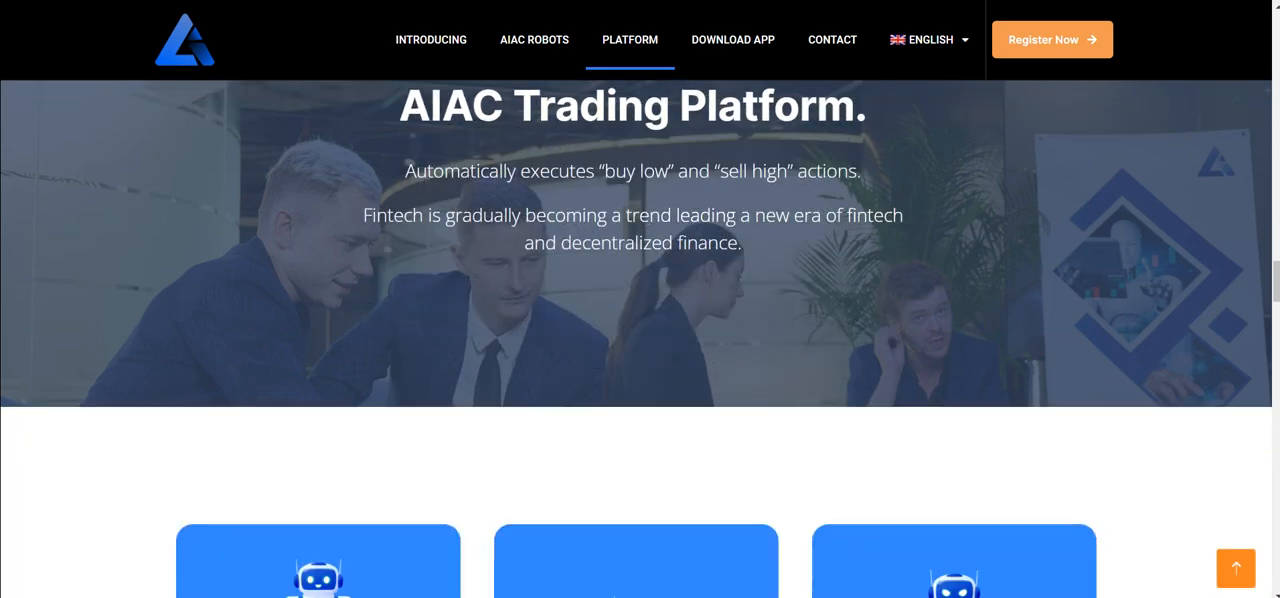
scroll(down, 3)
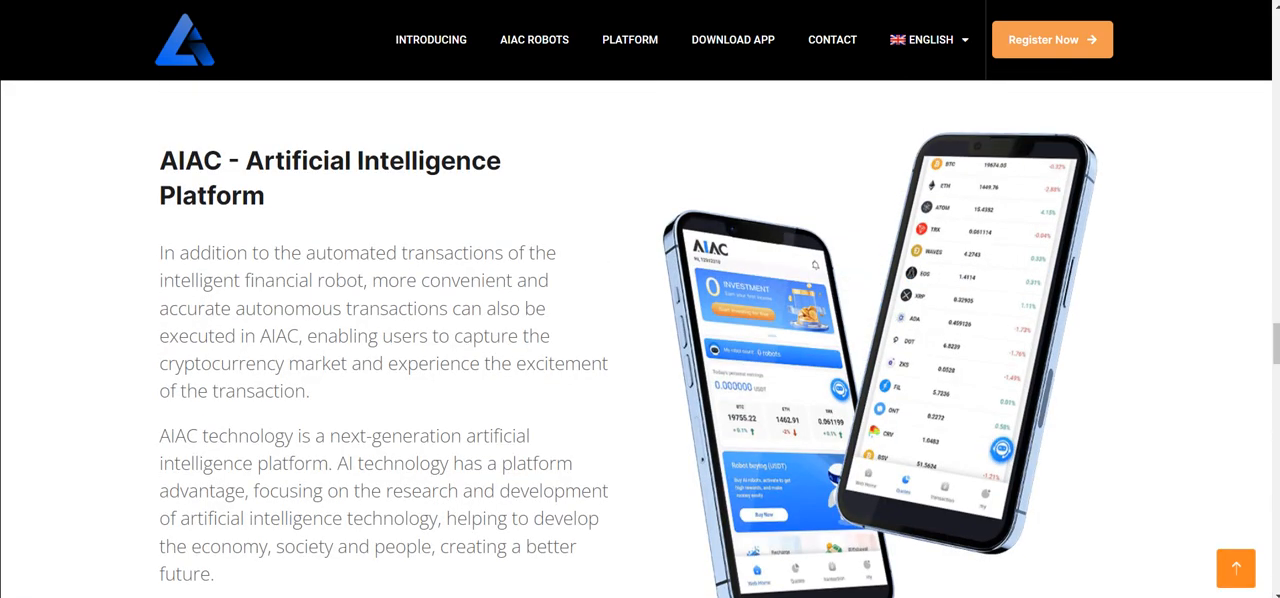
scroll(down, 3)
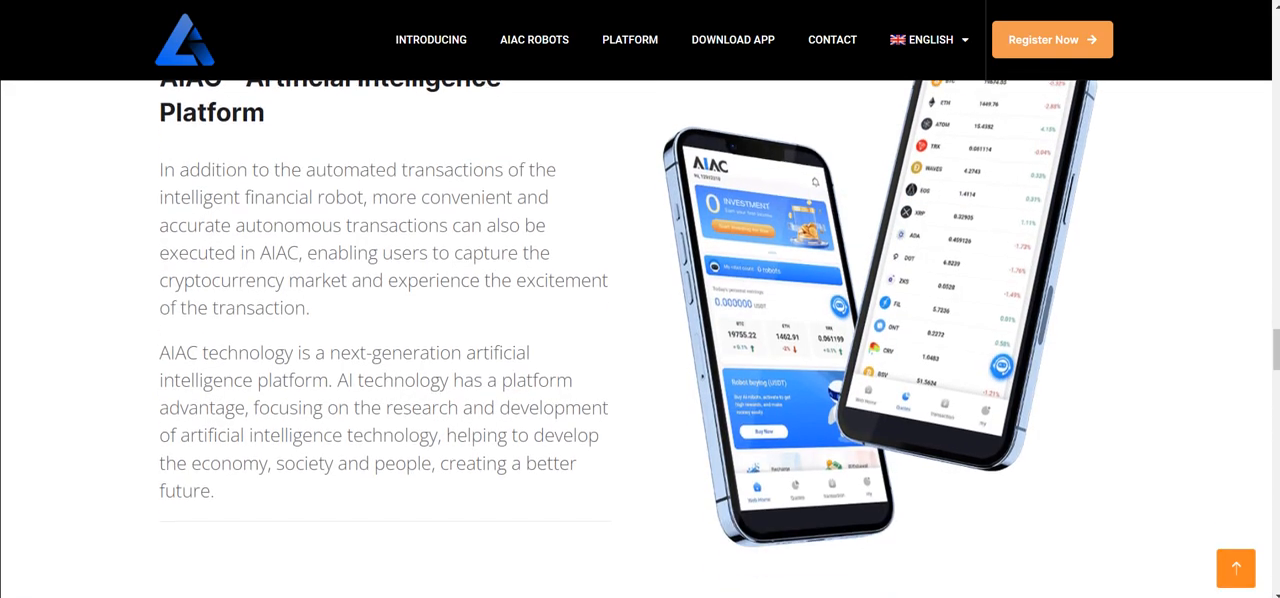
- Review the partner exchanges, 'Get AIAC now' download section and page footer
click(732, 40)
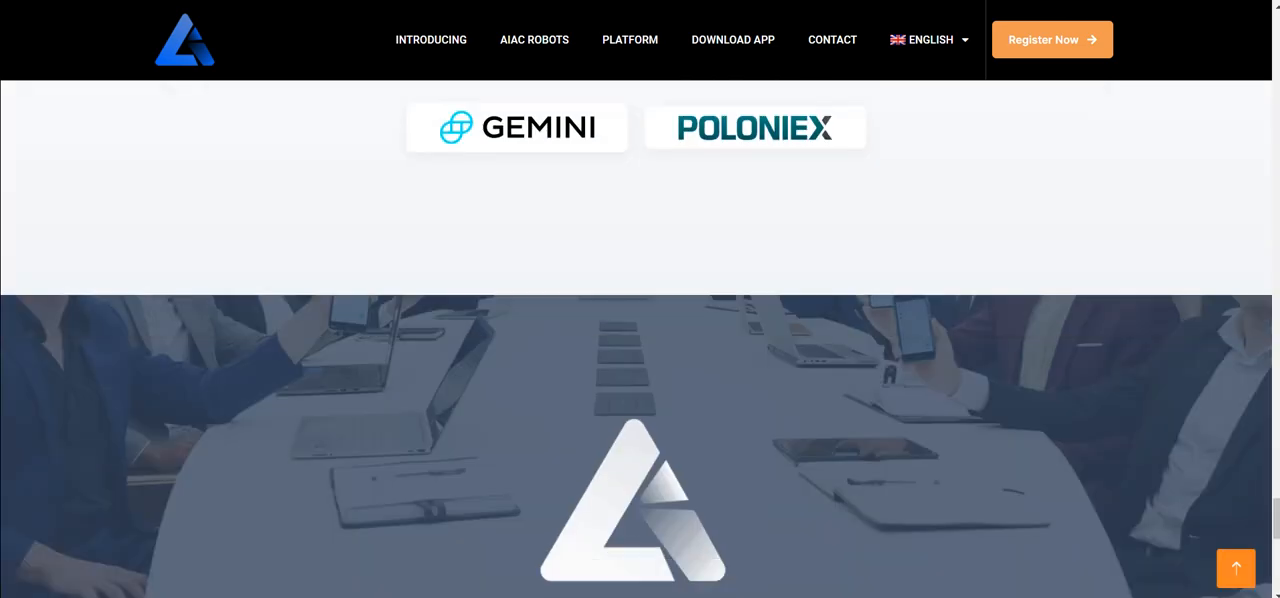
scroll(down, 3)
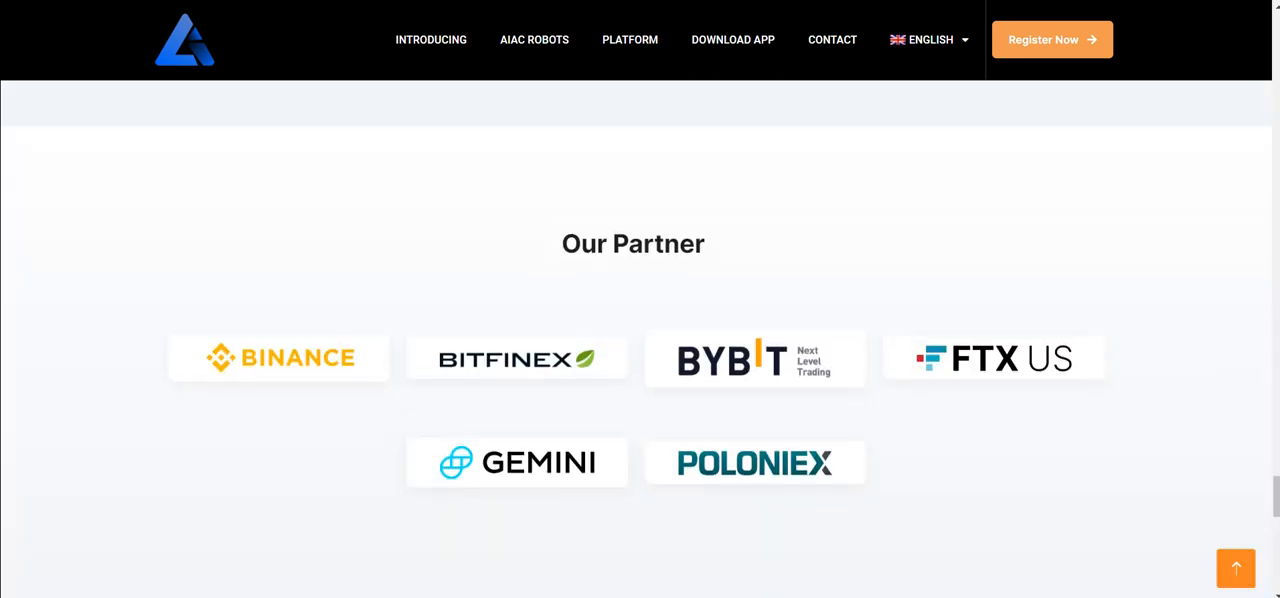
scroll(down, 3)
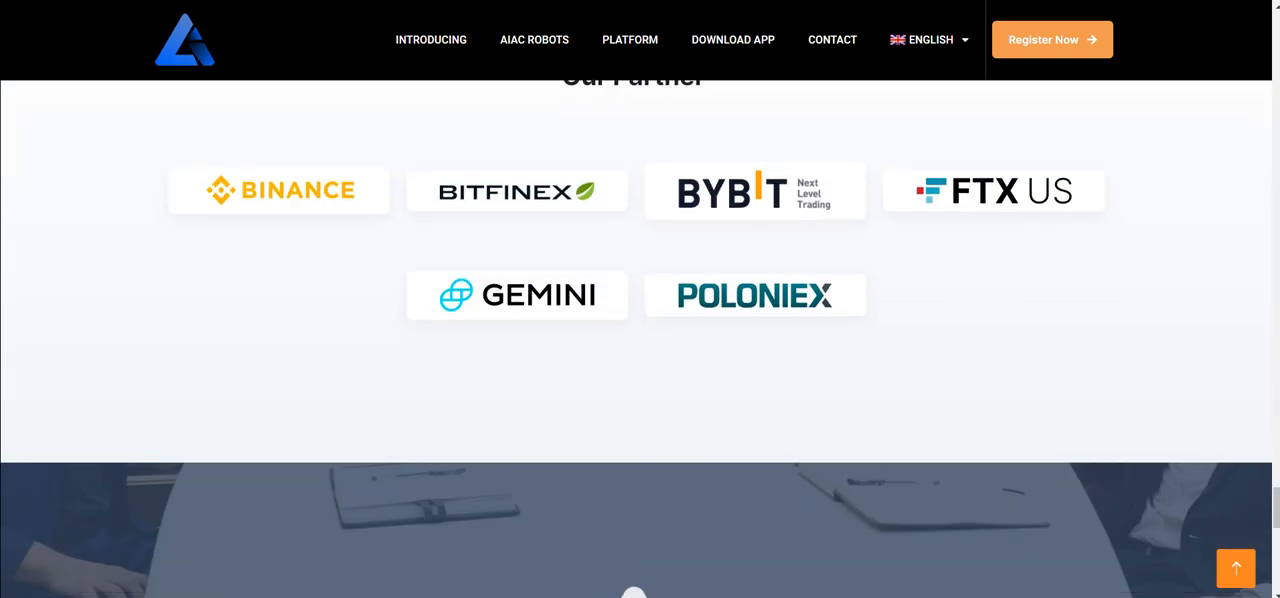
scroll(up, 3)
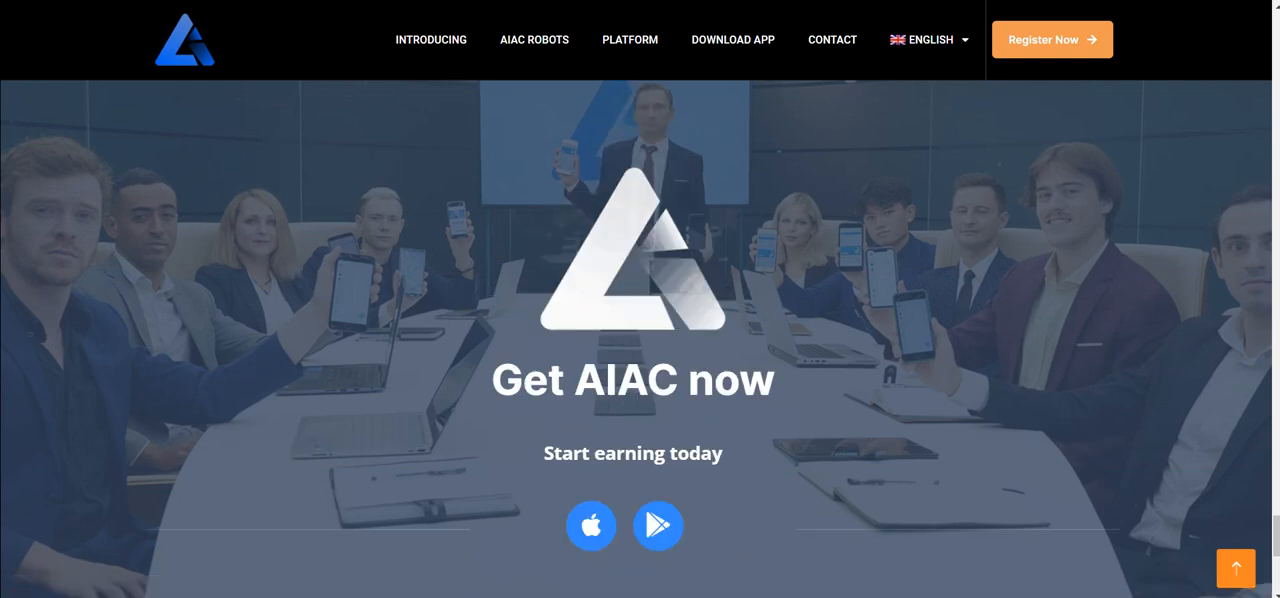
scroll(down, 3)
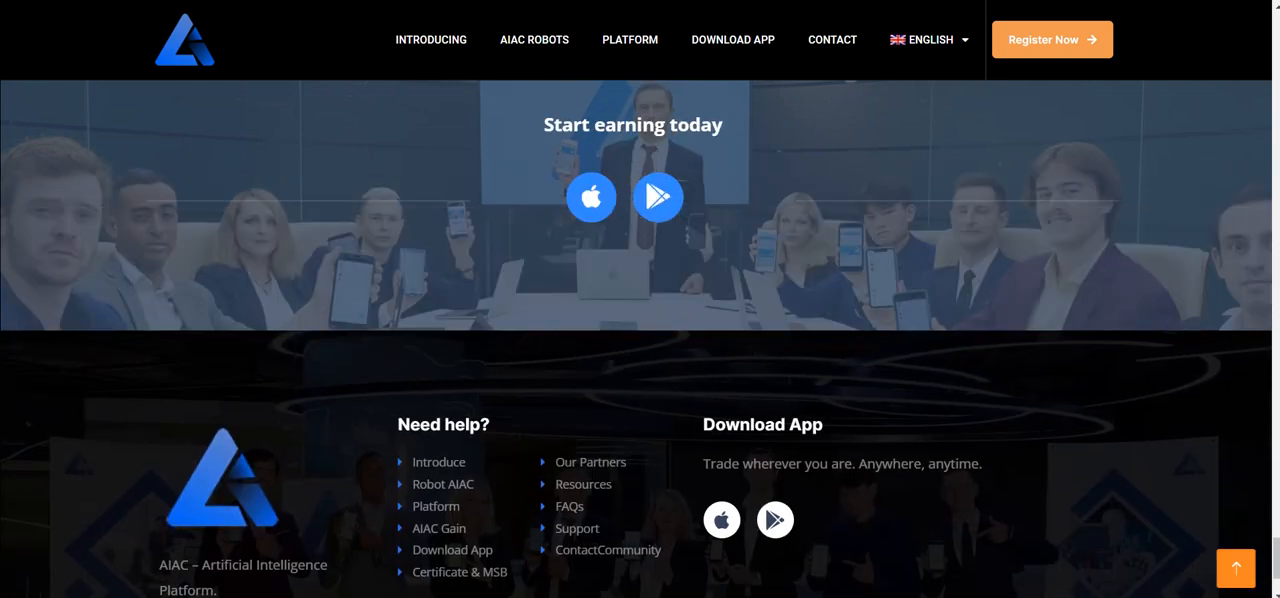
- Reach the Registration form, refresh the captcha image, and log in to Web Home
click(1051, 39)
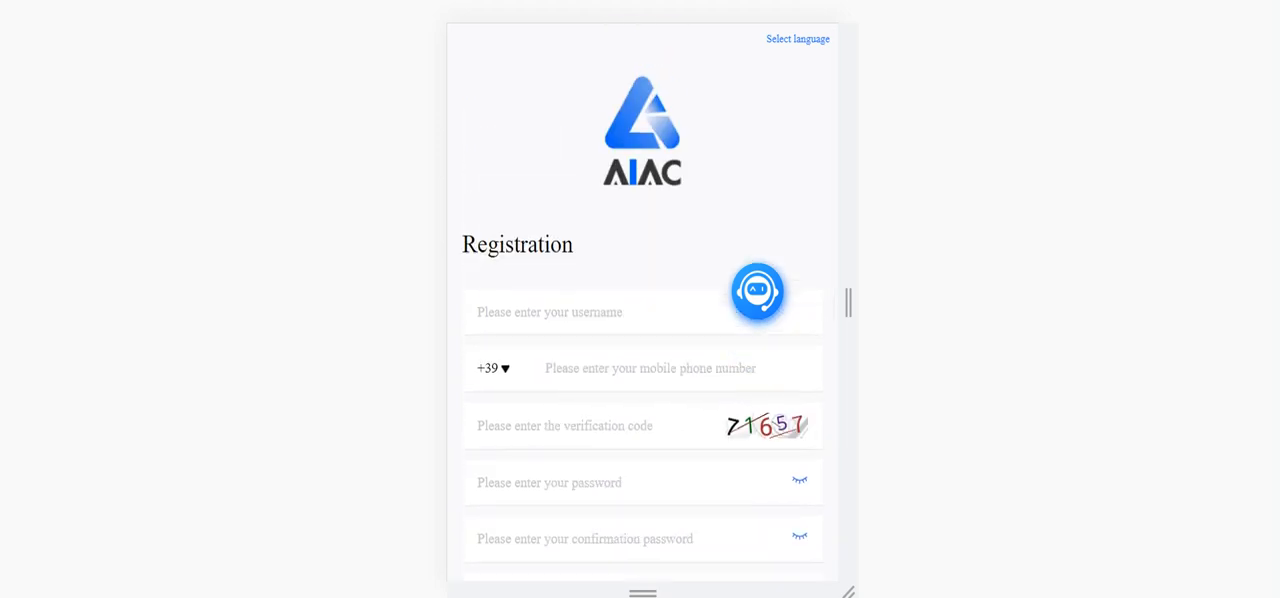
scroll(down, 3)
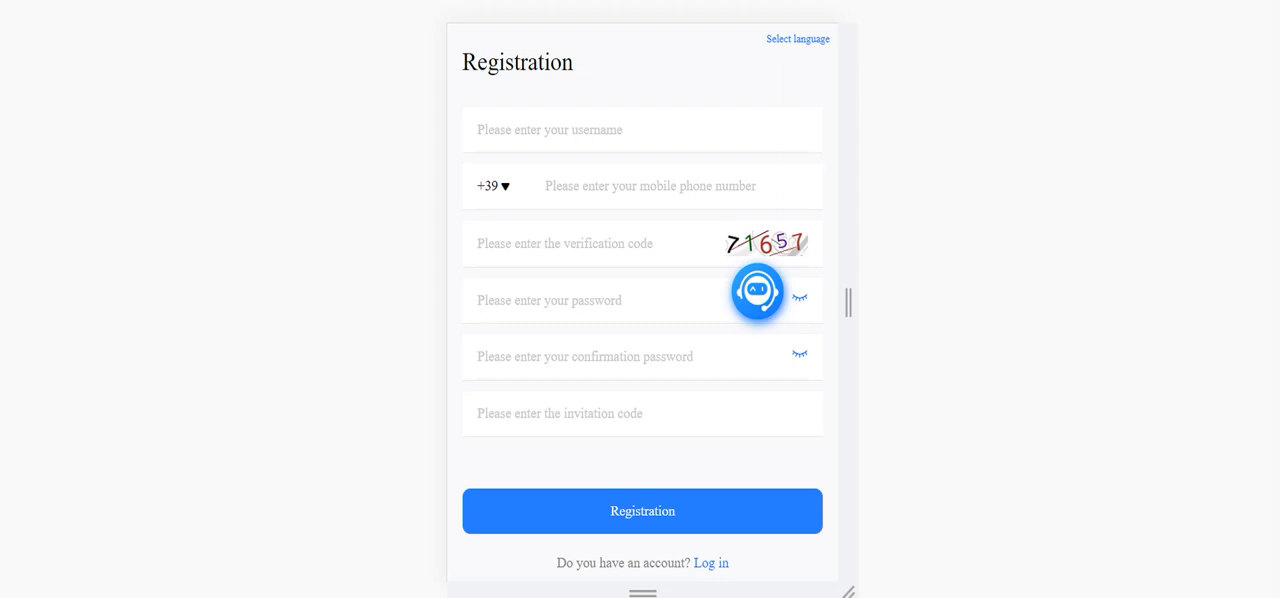
click(767, 243)
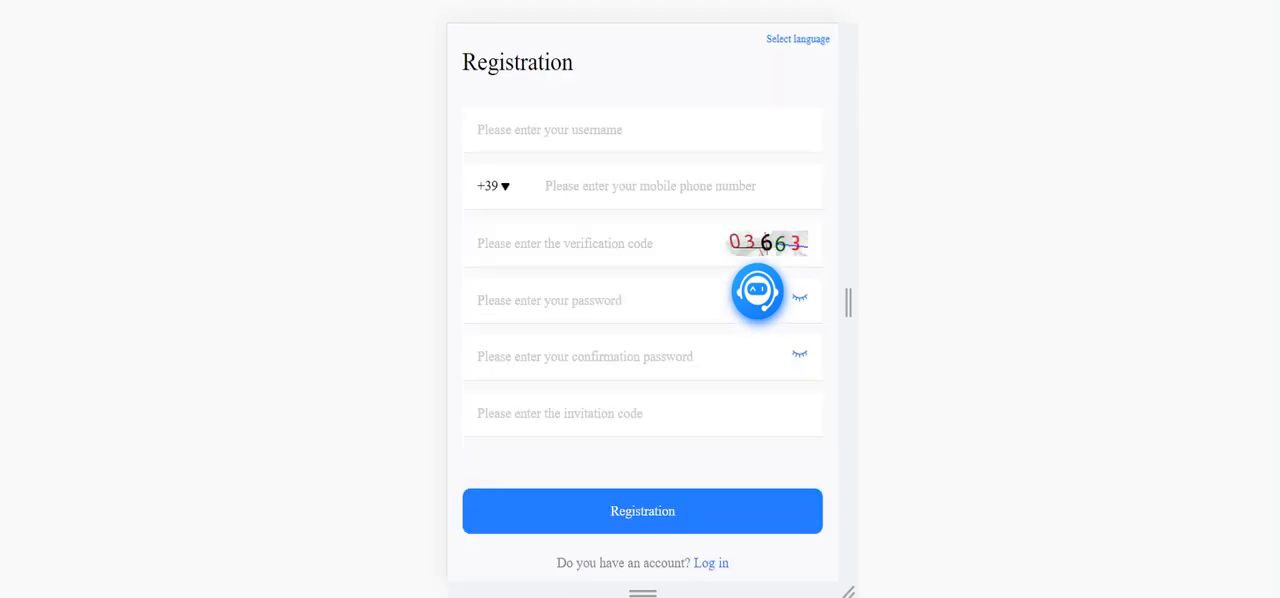
click(757, 292)
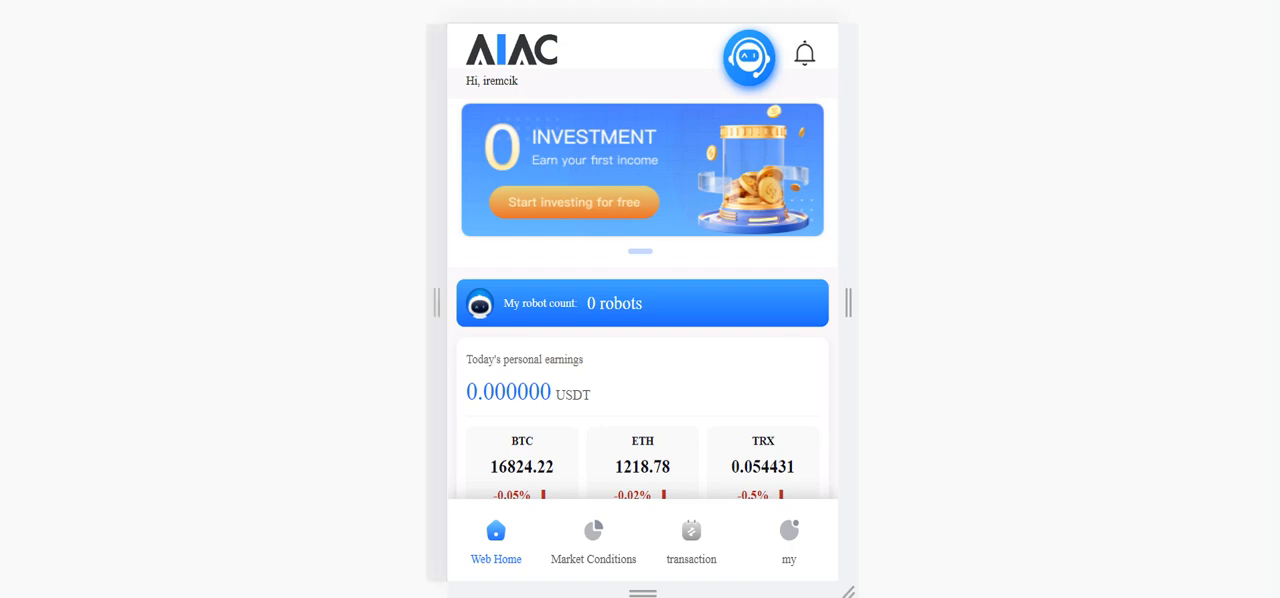
- Choose a robot to buy and bring up the TRC20 USDT recharge sheet with QR code
scroll(down, 3)
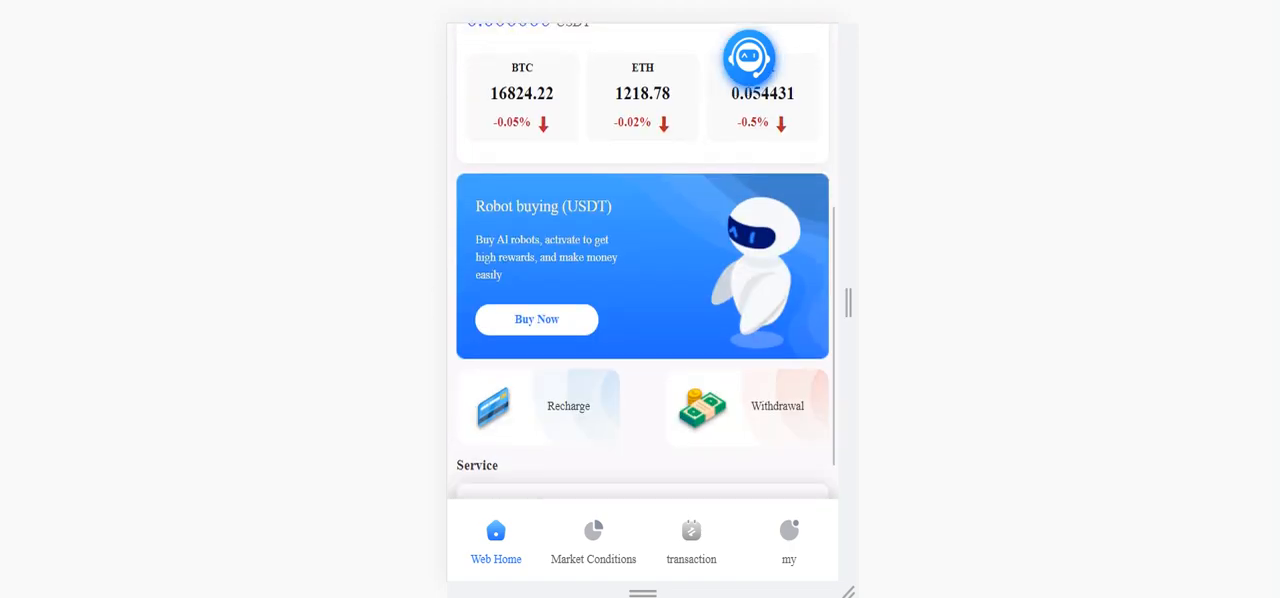
scroll(down, 3)
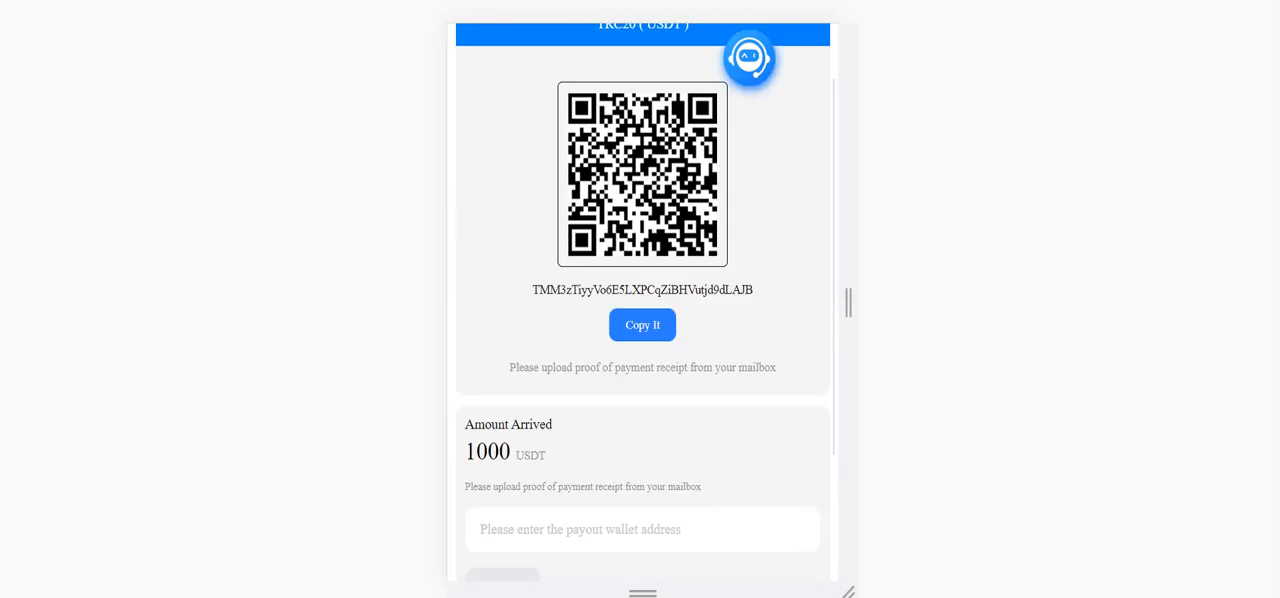
scroll(down, 3)
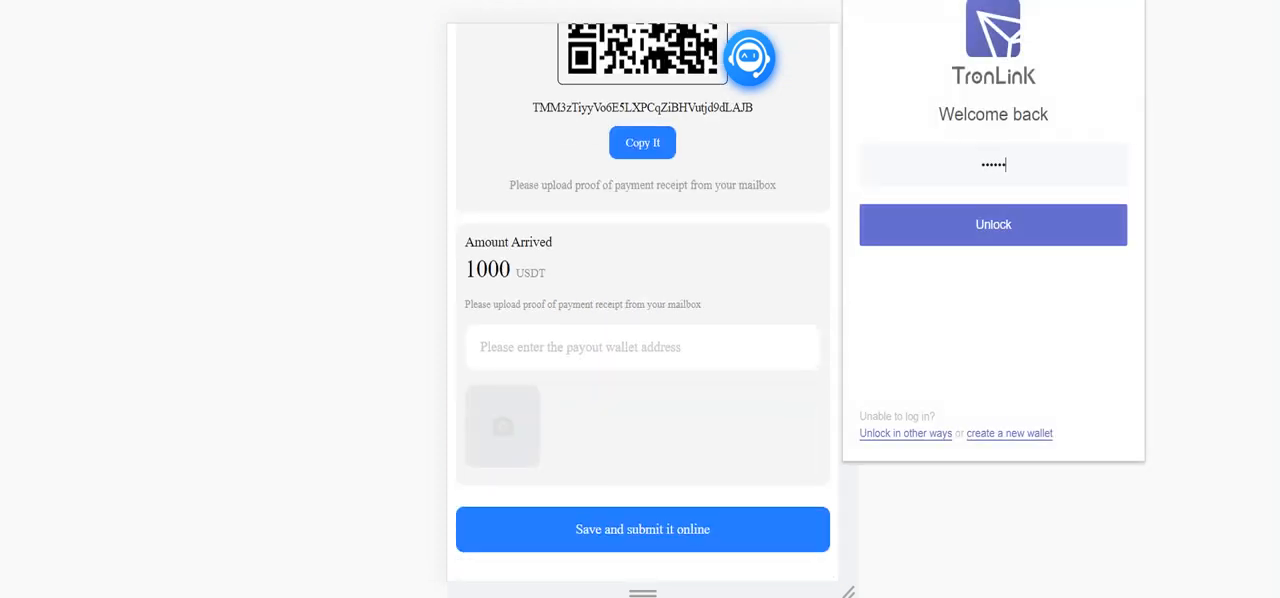
- Unlock TronLink, view the Send token list, then return to the AIAC recharge page
click(992, 224)
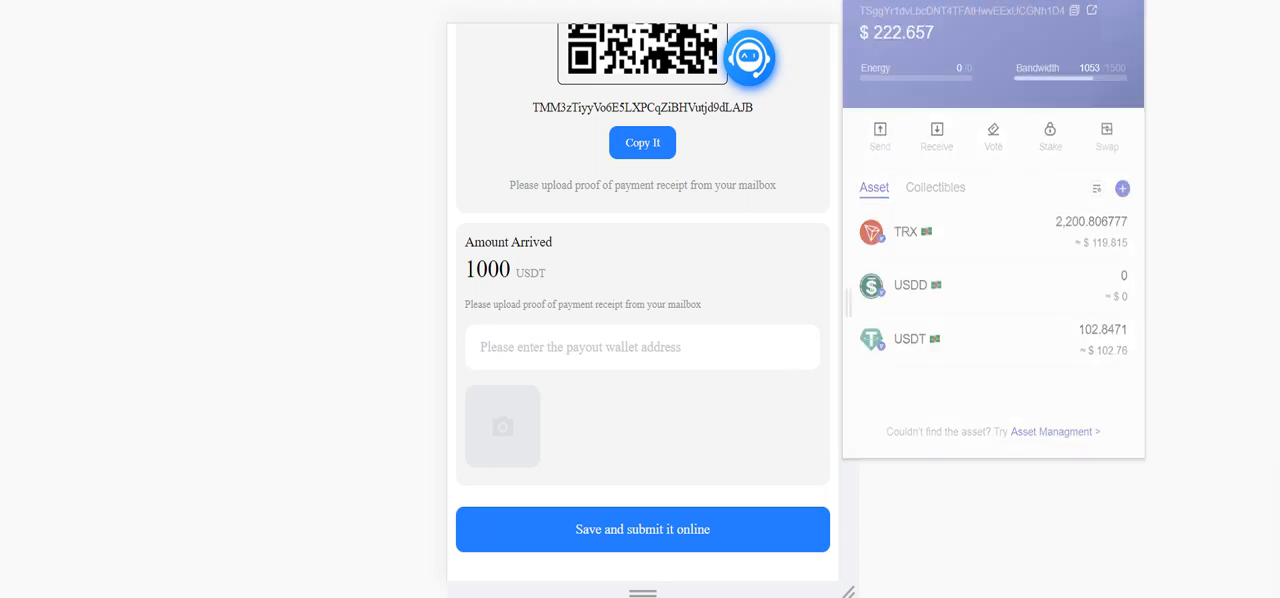
click(642, 142)
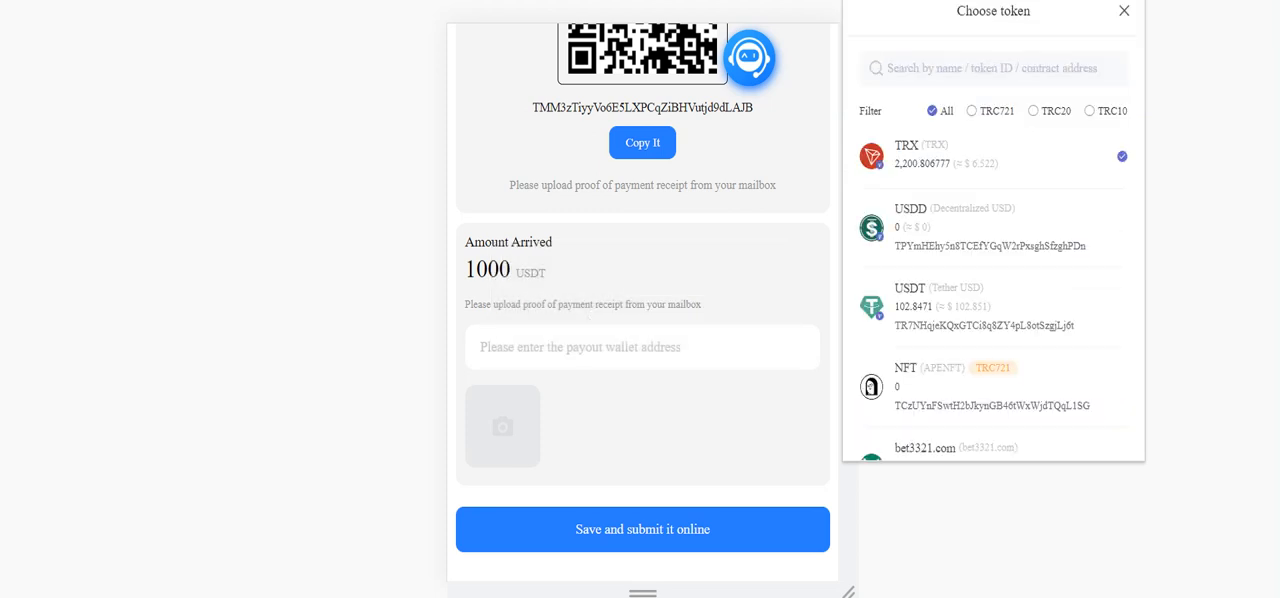
click(909, 306)
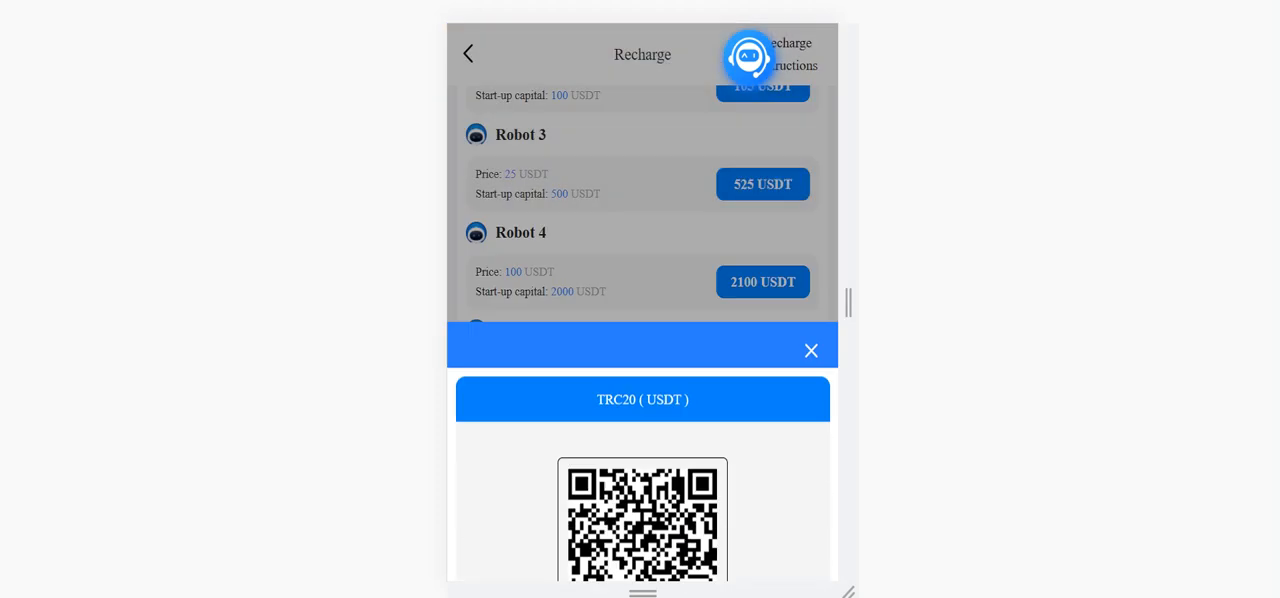
- From the home screen, bring up the Invite Friends page with referral QR code
click(811, 350)
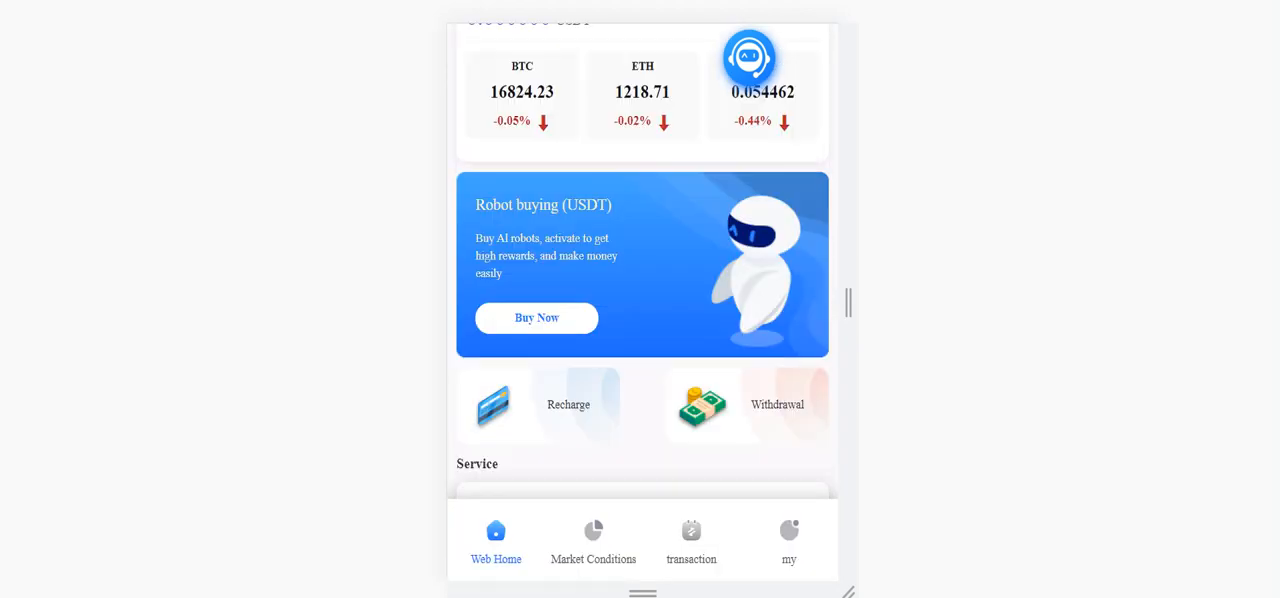
scroll(down, 3)
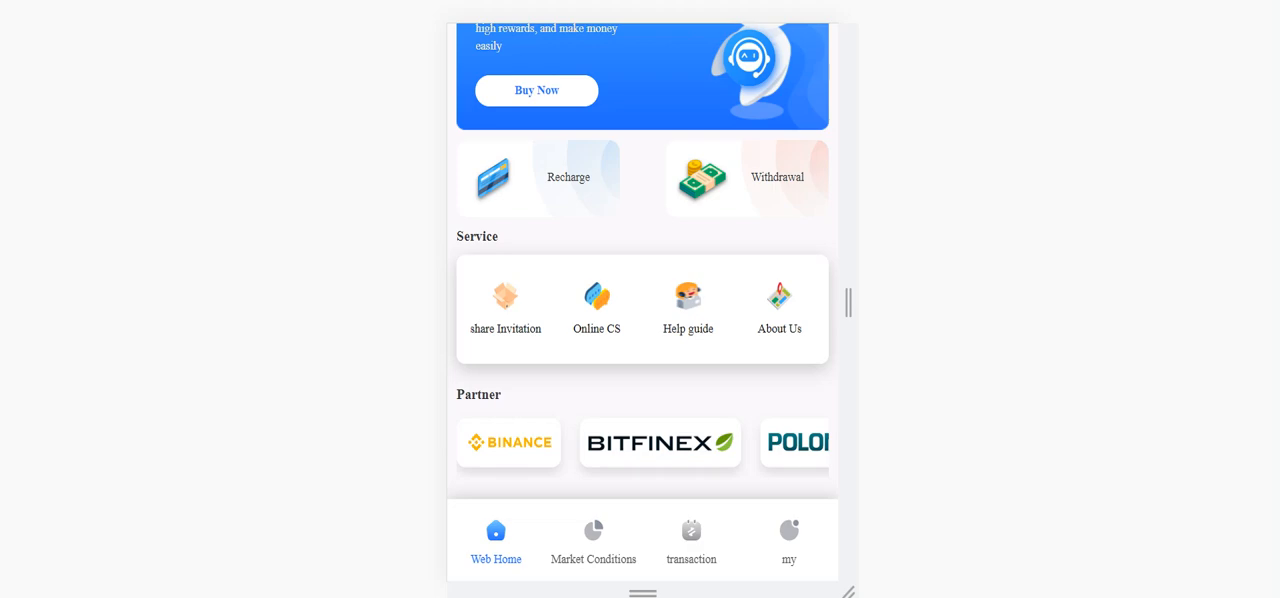
click(505, 305)
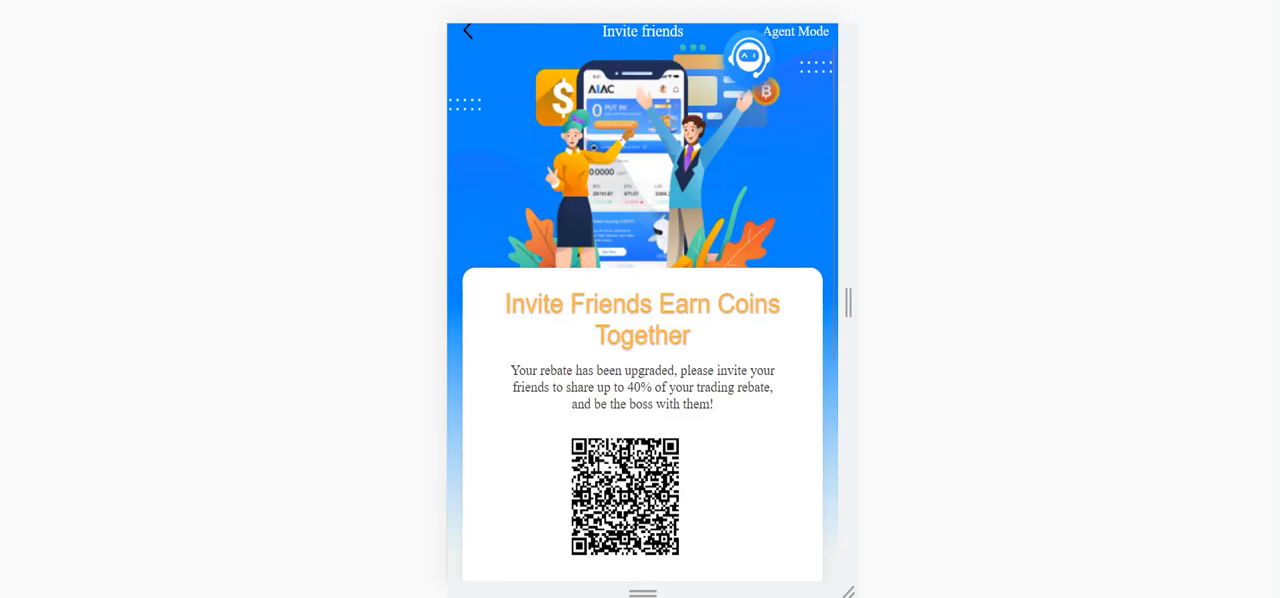
scroll(down, 3)
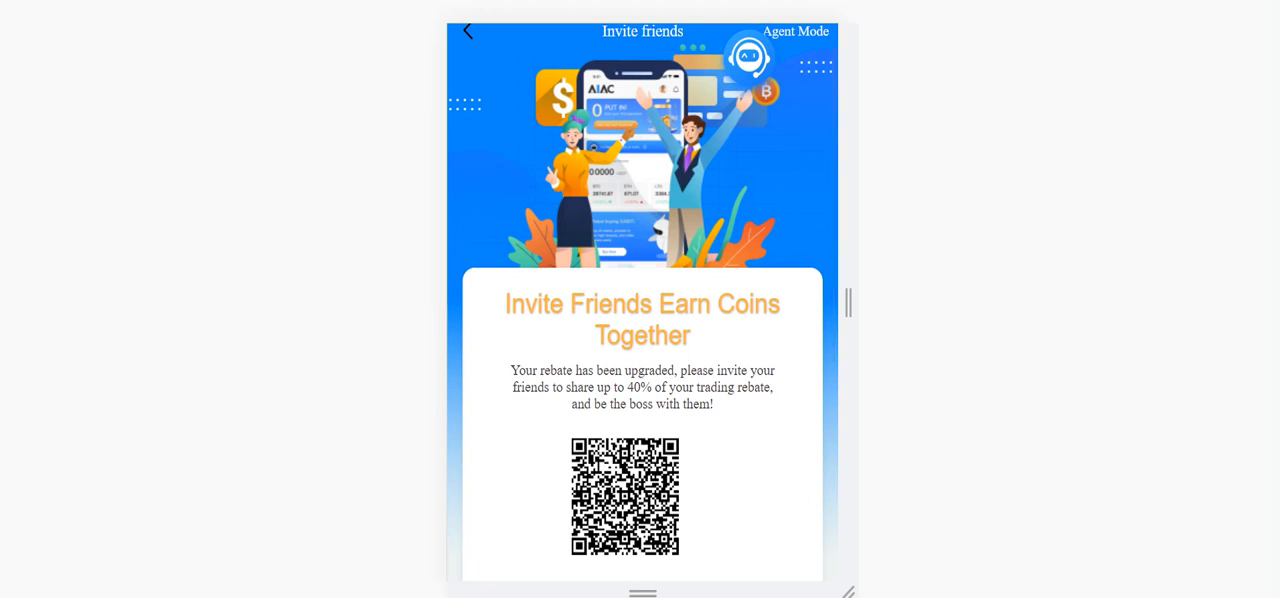
- Read the account upgrade conditions page and the FAQ help guide
click(467, 30)
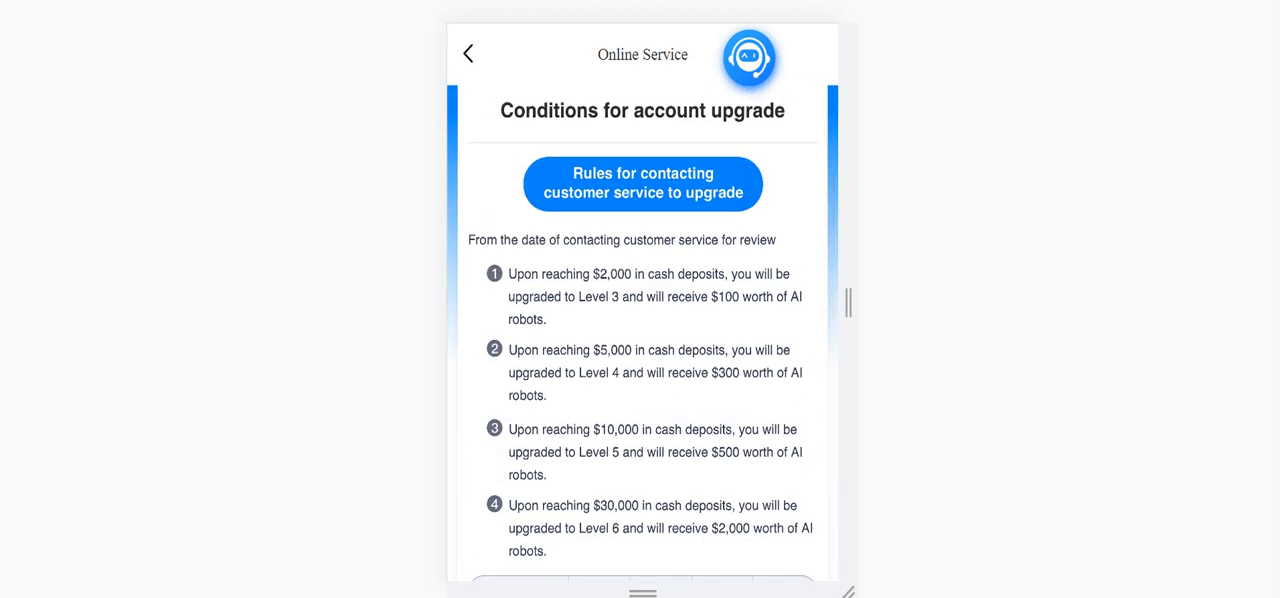
scroll(down, 3)
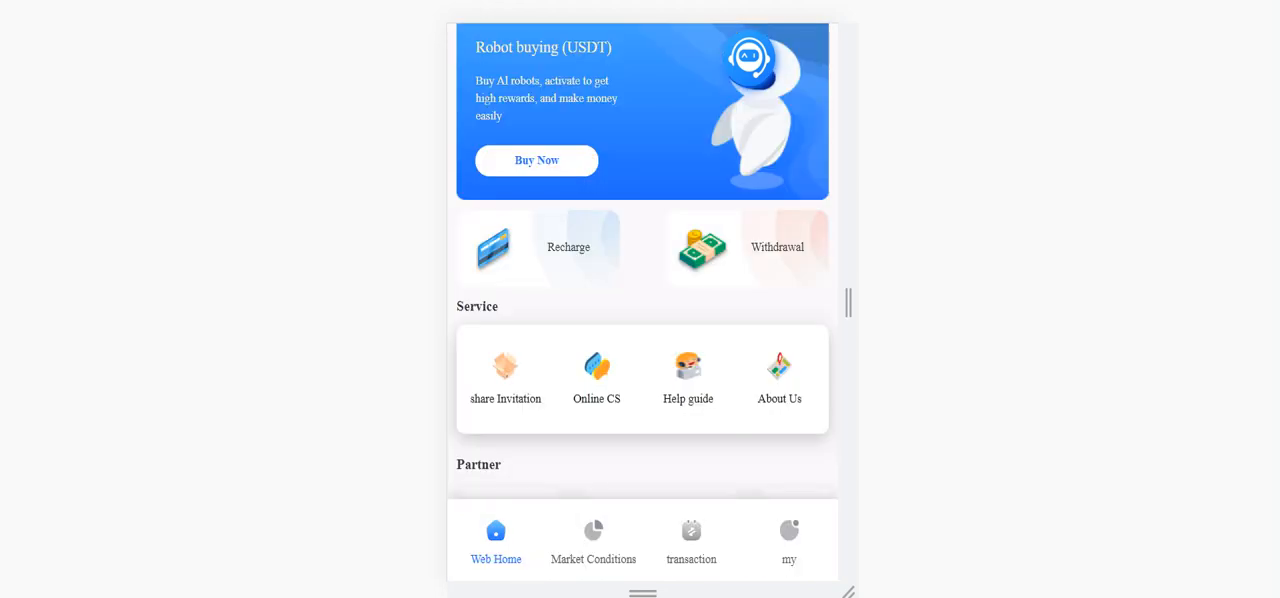
click(688, 378)
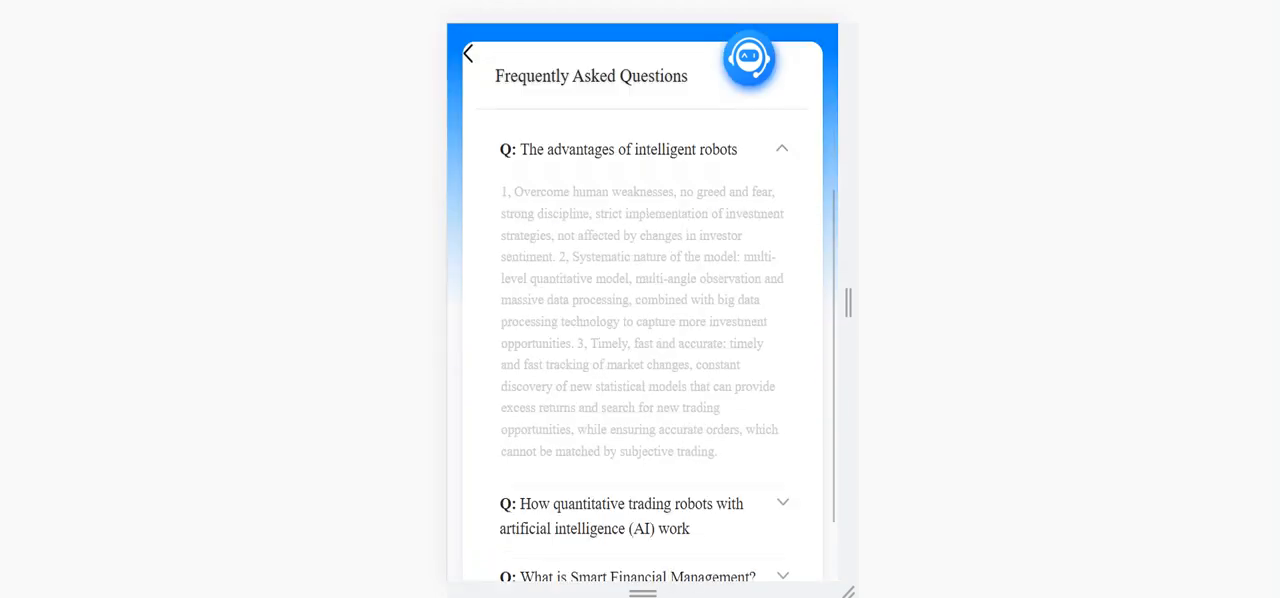
scroll(down, 3)
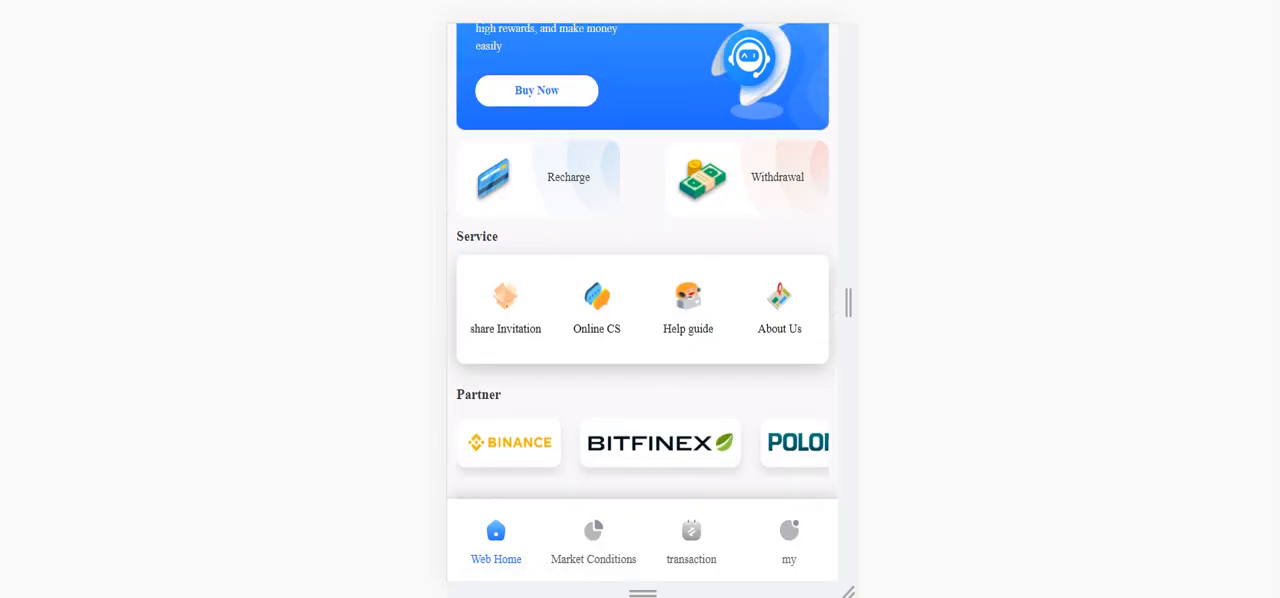
- Read the About Us company page and return to the home screen
click(779, 305)
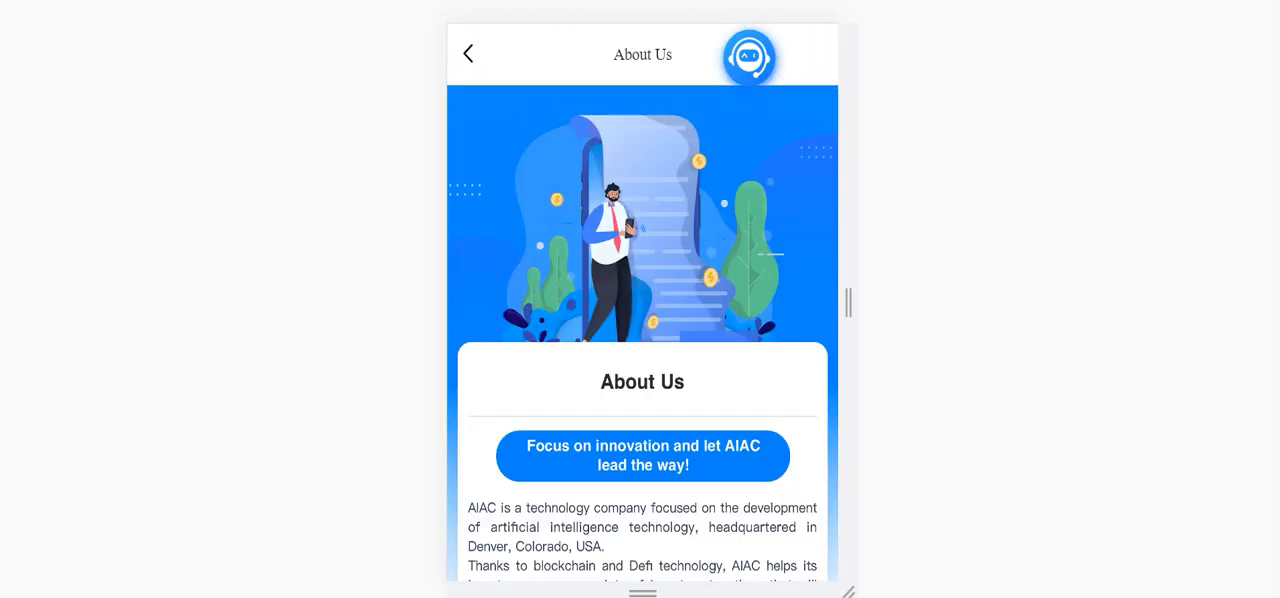
scroll(down, 3)
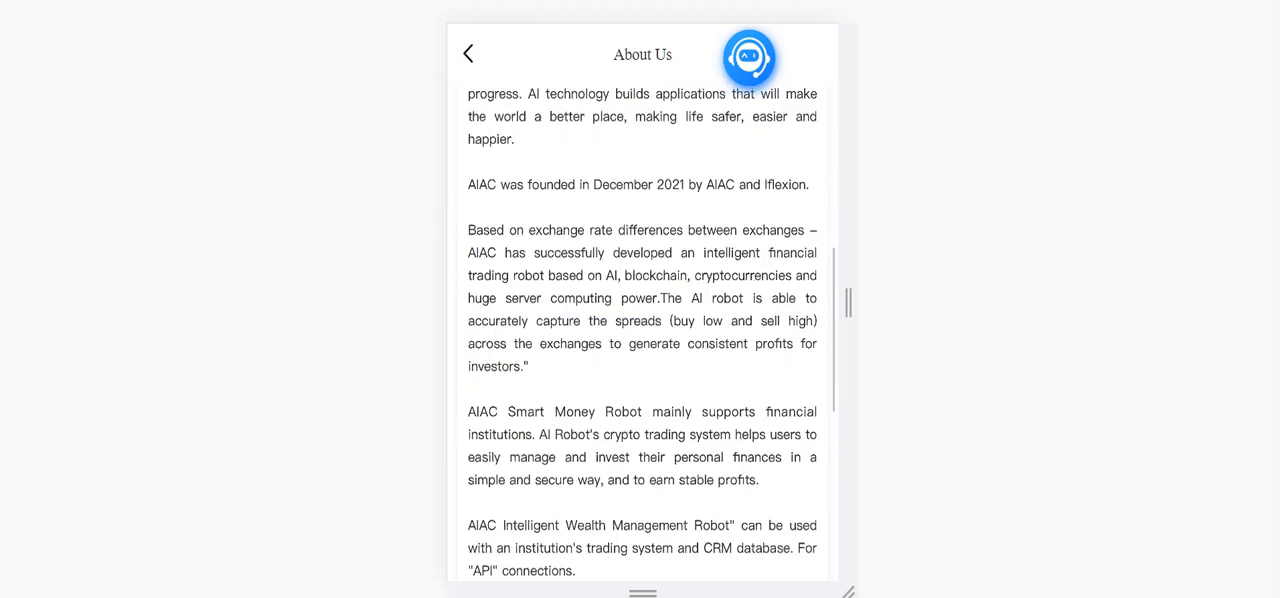
scroll(down, 3)
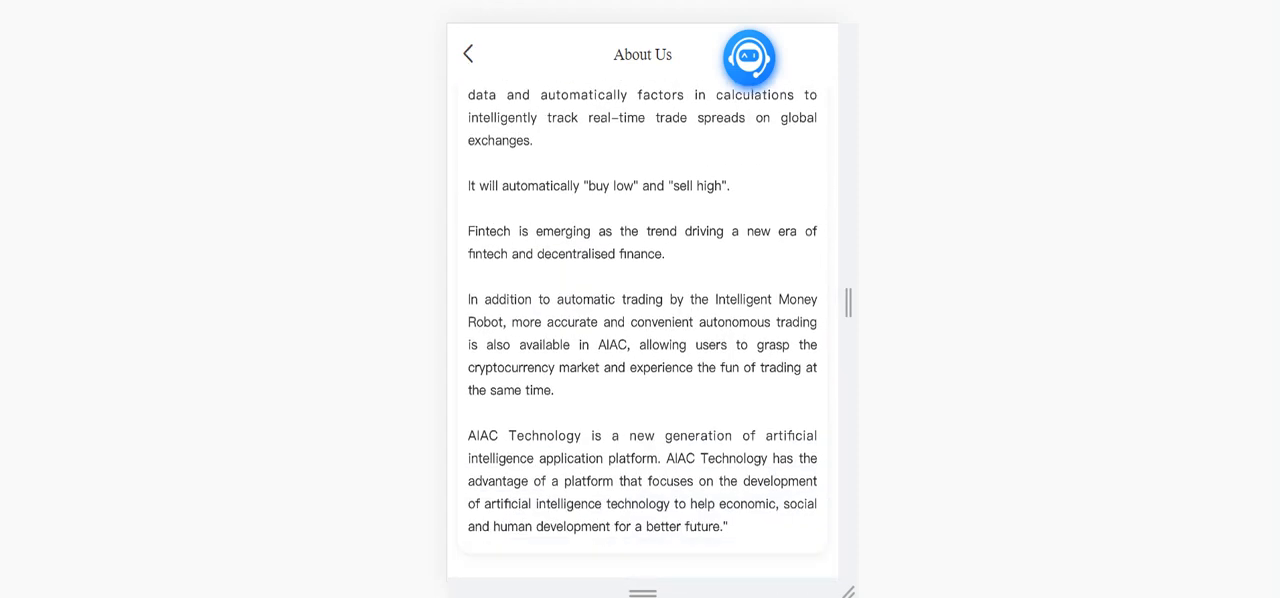
click(468, 54)
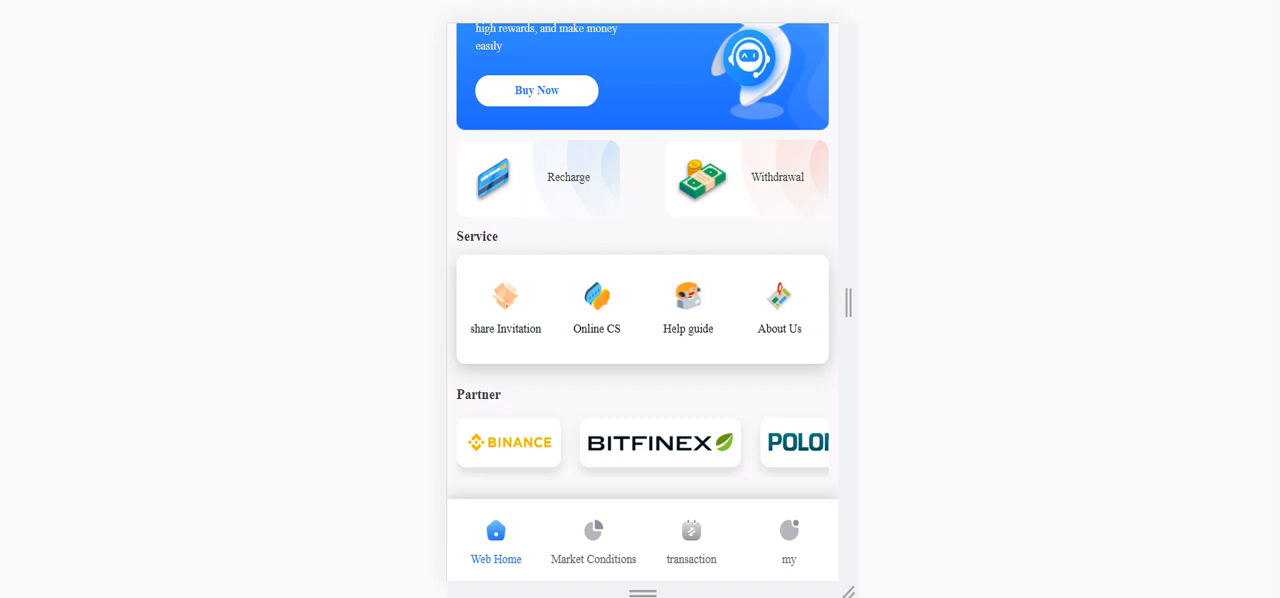
- View Market Conditions prices, the 'Coming soon' transaction tab, then the 'my' account page
click(593, 538)
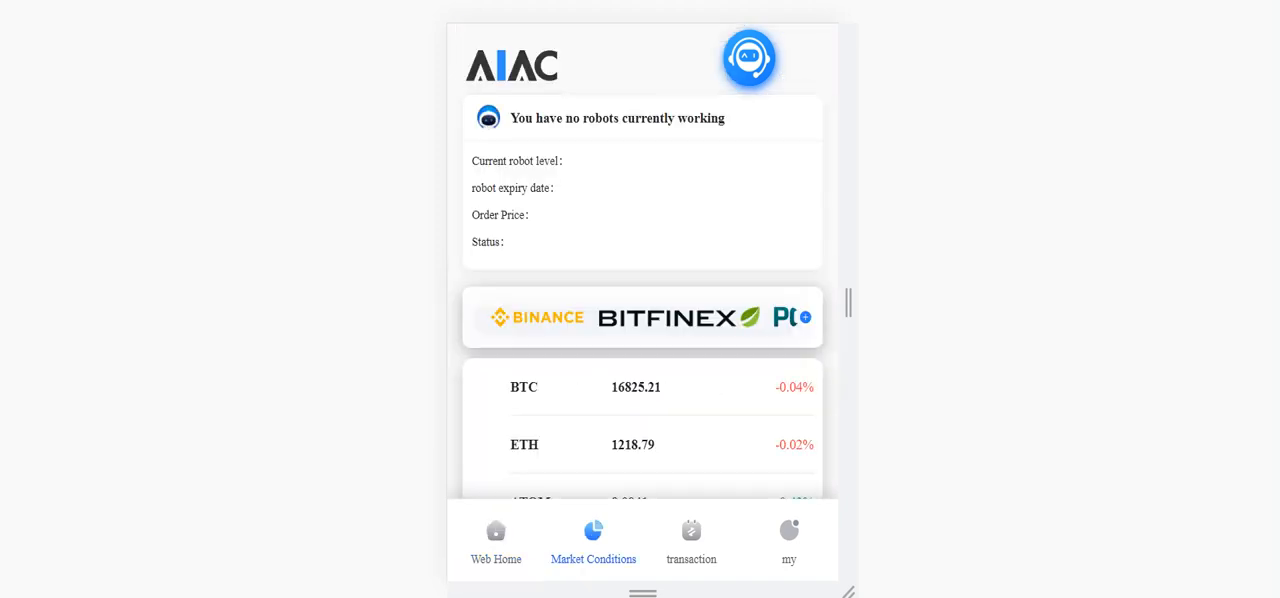
scroll(down, 3)
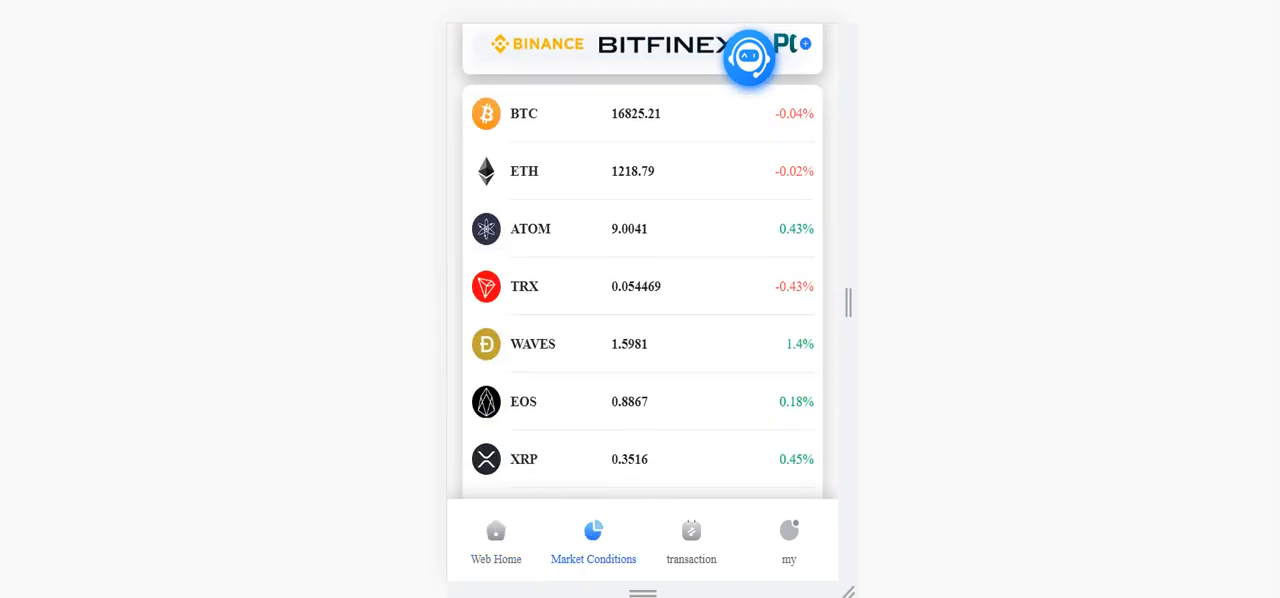
scroll(down, 3)
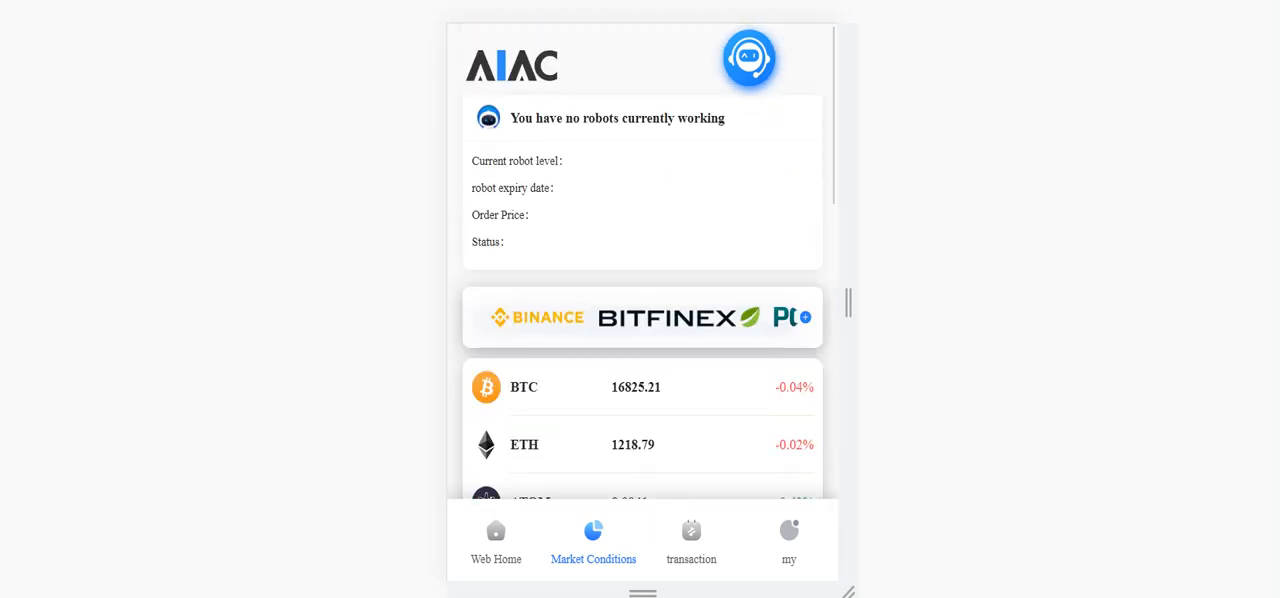
click(691, 540)
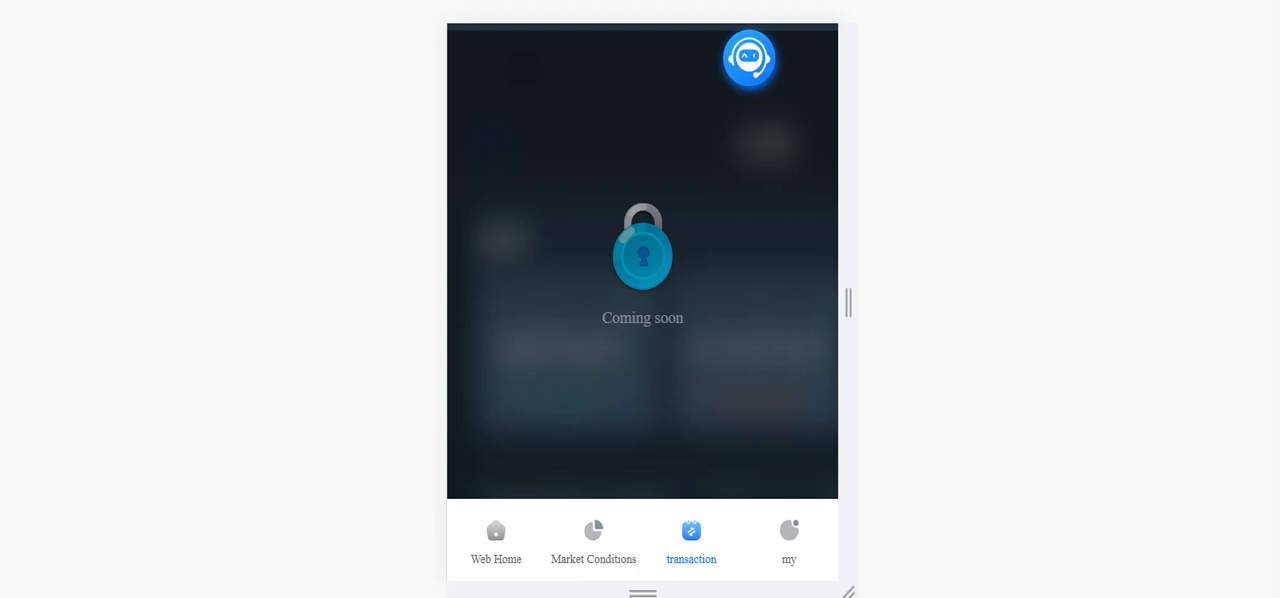
click(789, 540)
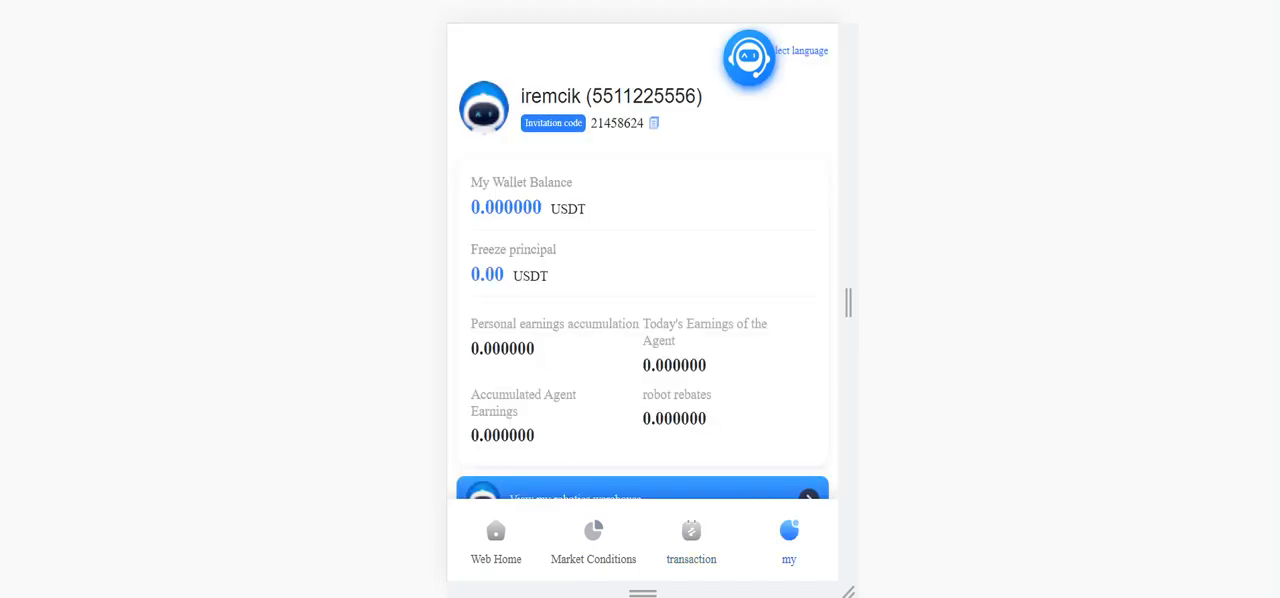
- From Web Home, sign up to buy Robot 0 with a 0.00 USDT payment
scroll(down, 3)
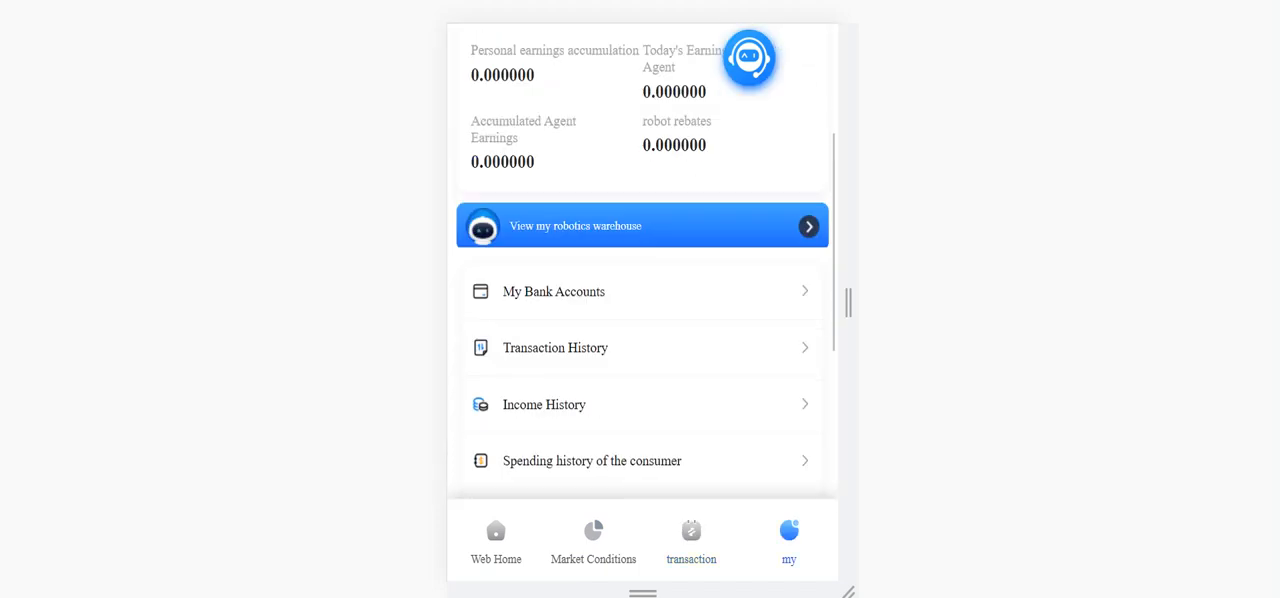
click(496, 540)
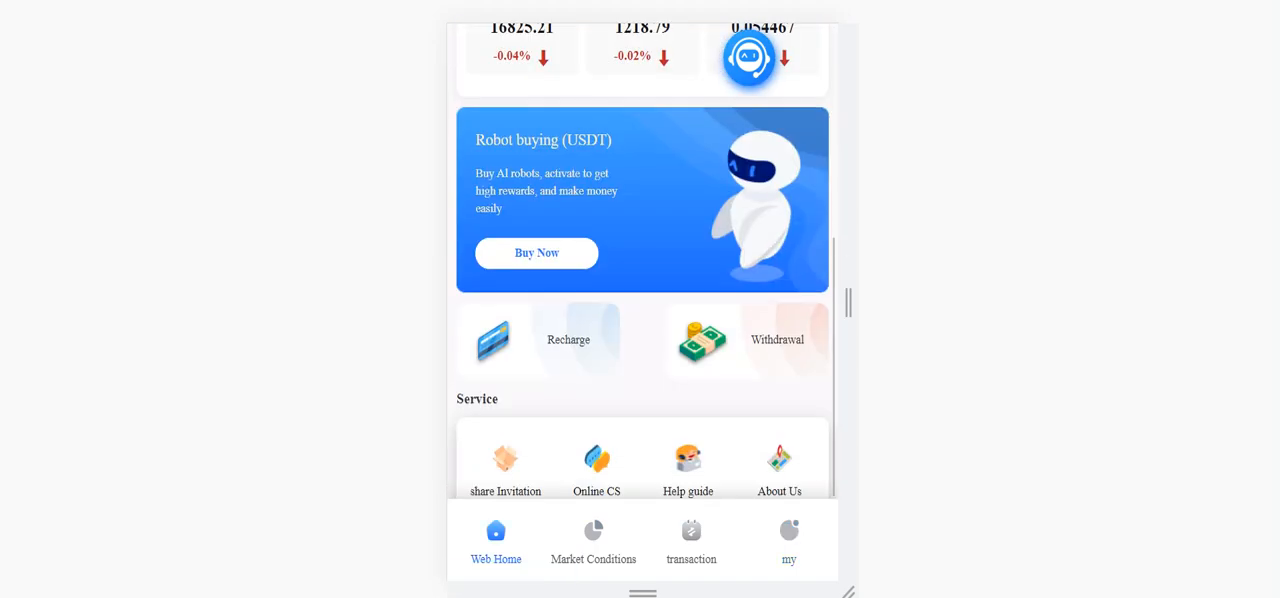
click(537, 252)
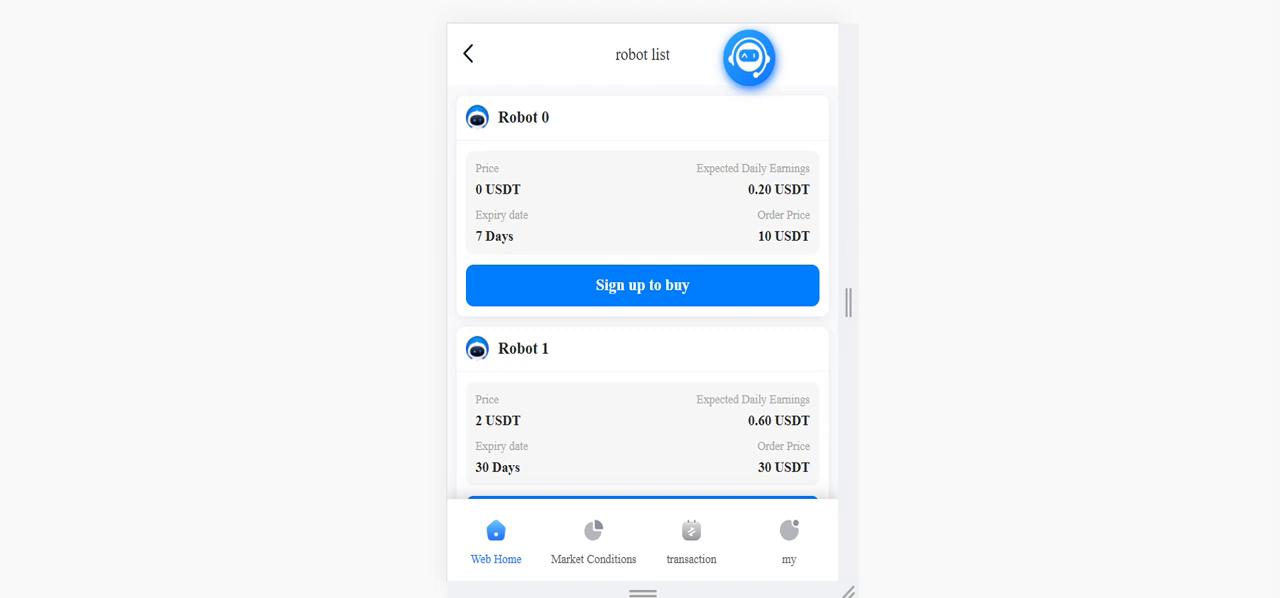
click(642, 285)
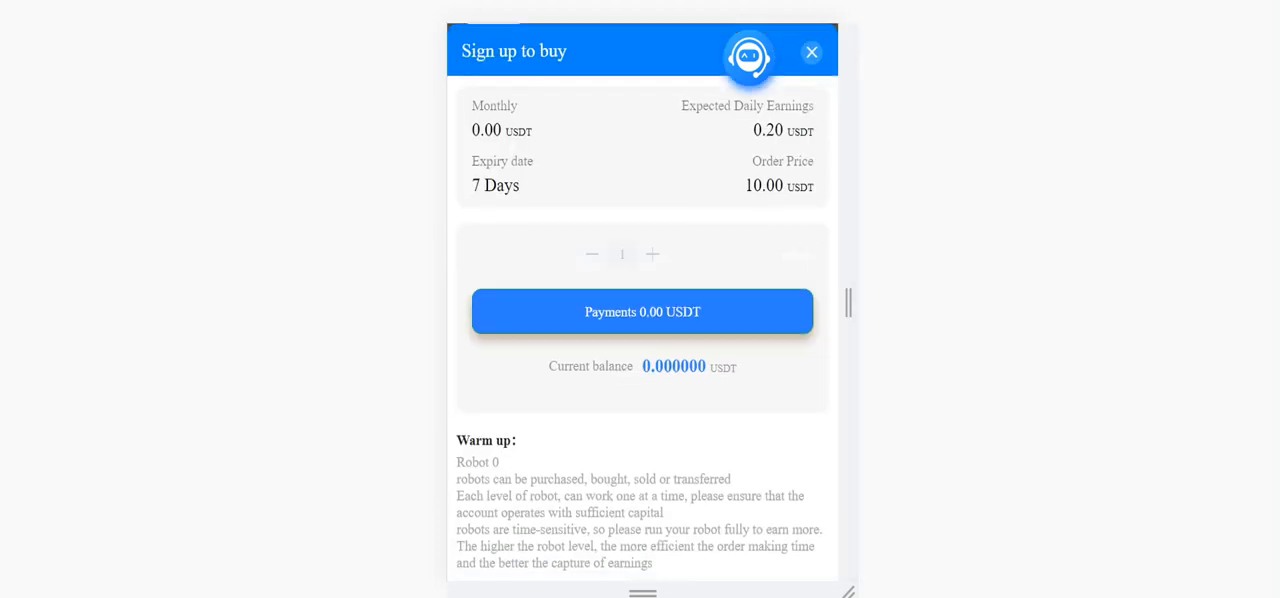
click(641, 311)
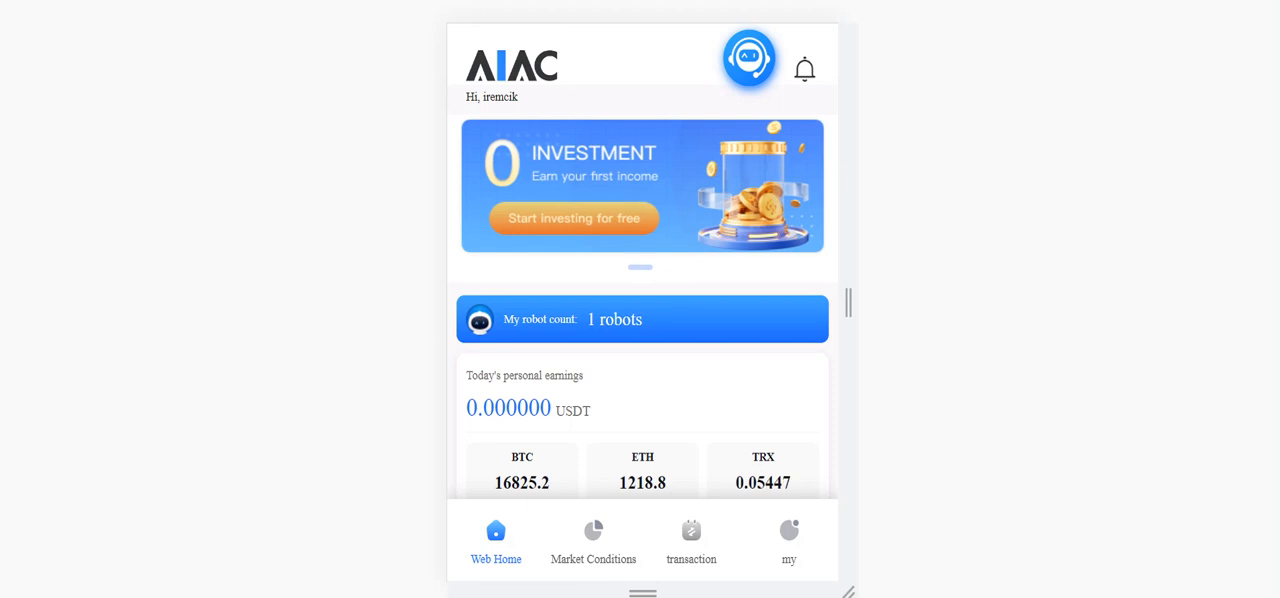
- In My robot count, activate Robot 0 to Connecting status, then return home
click(642, 318)
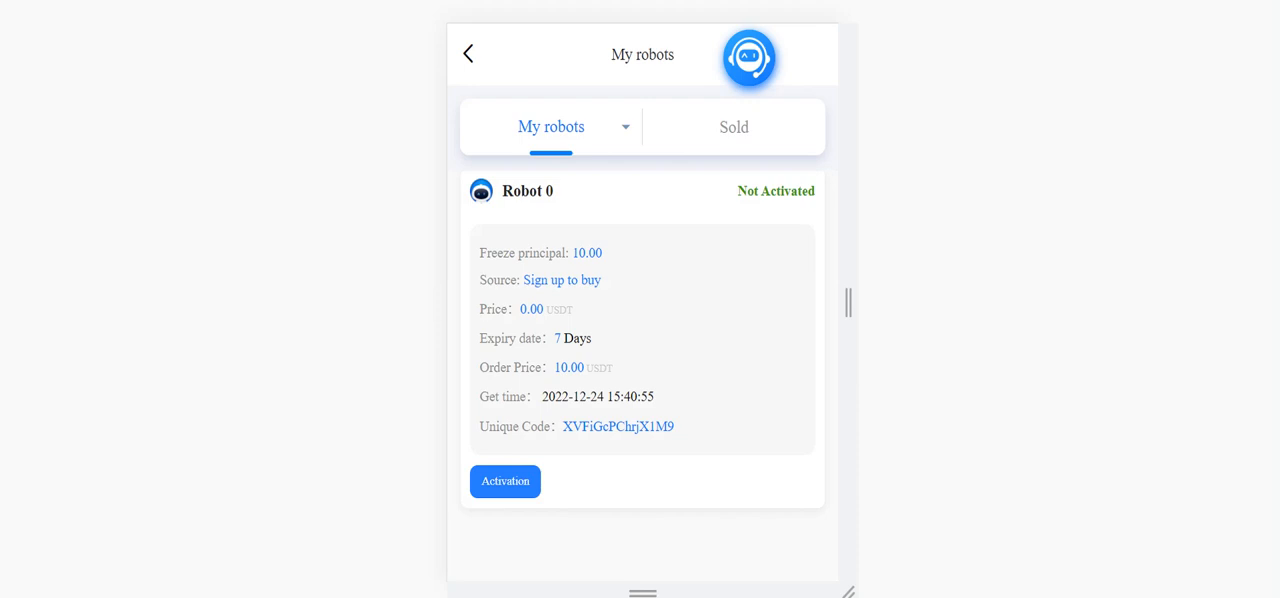
click(505, 481)
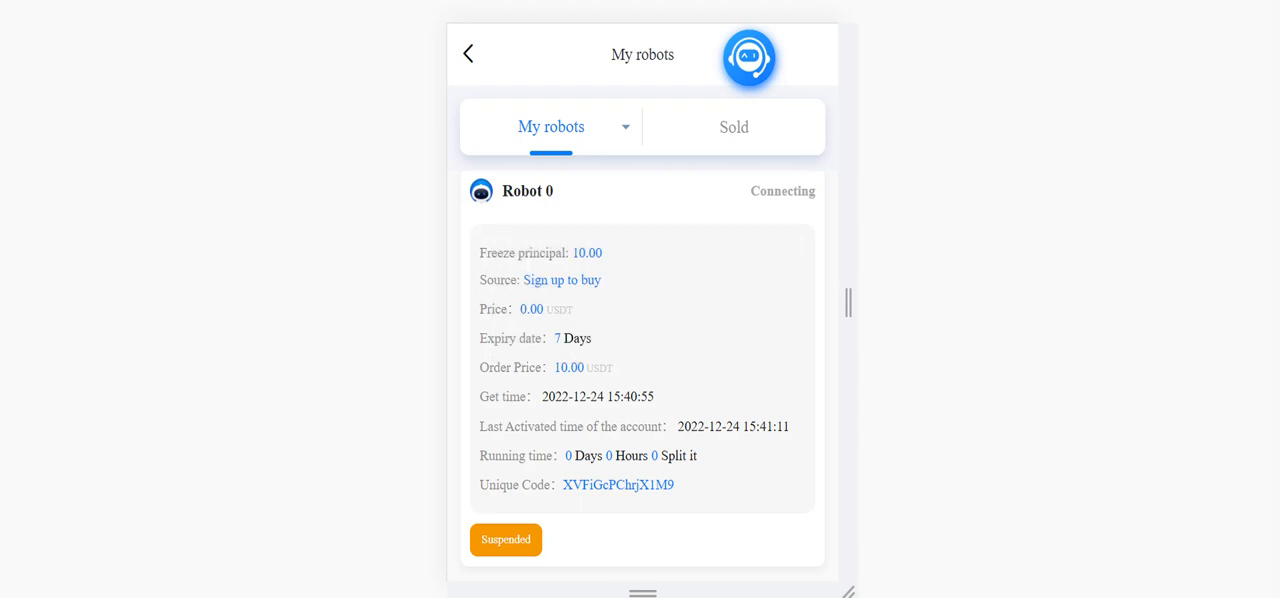
click(468, 54)
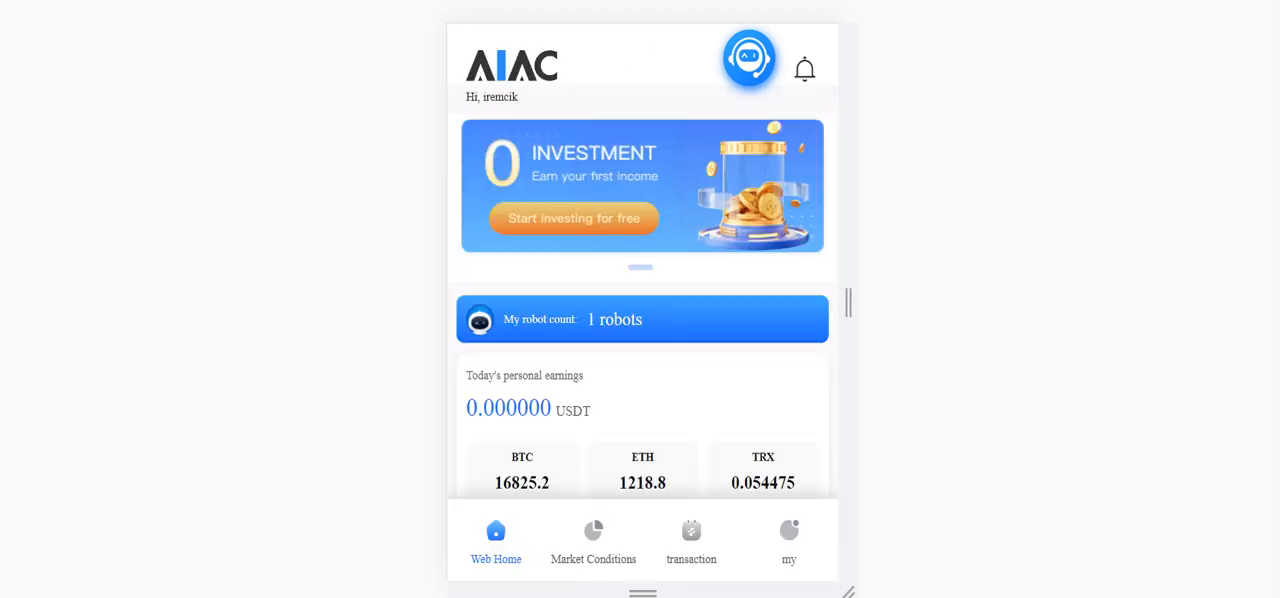
- Browse the robot list from Robot 0 down to Robot 3's 25 USDT price and earnings
click(642, 319)
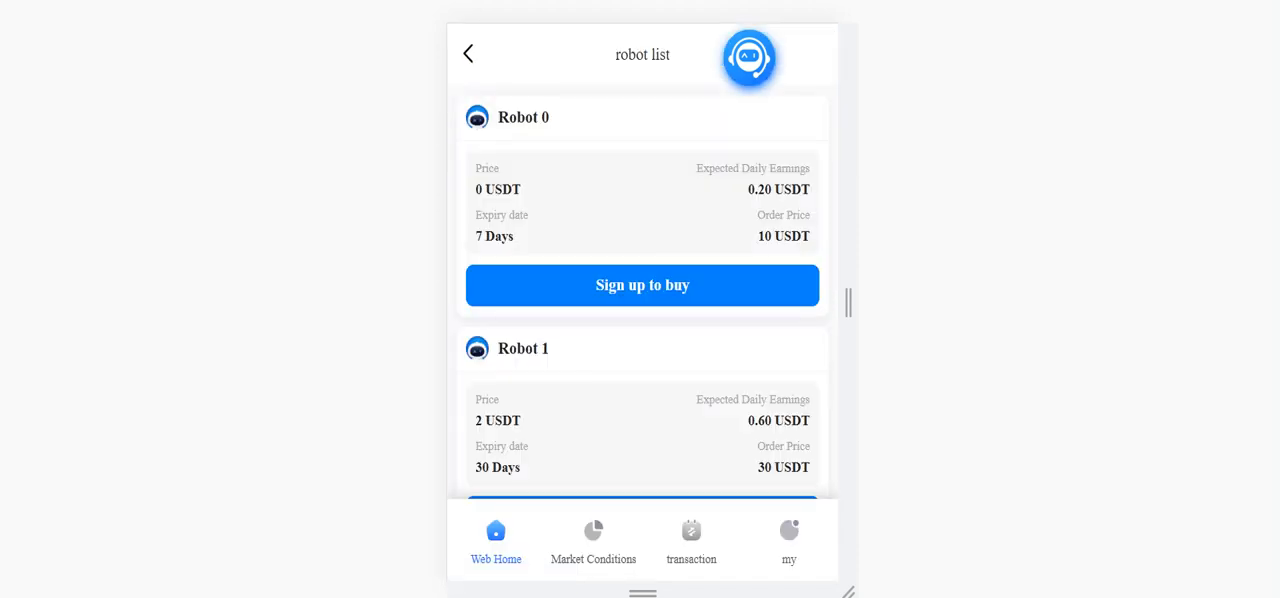
scroll(down, 3)
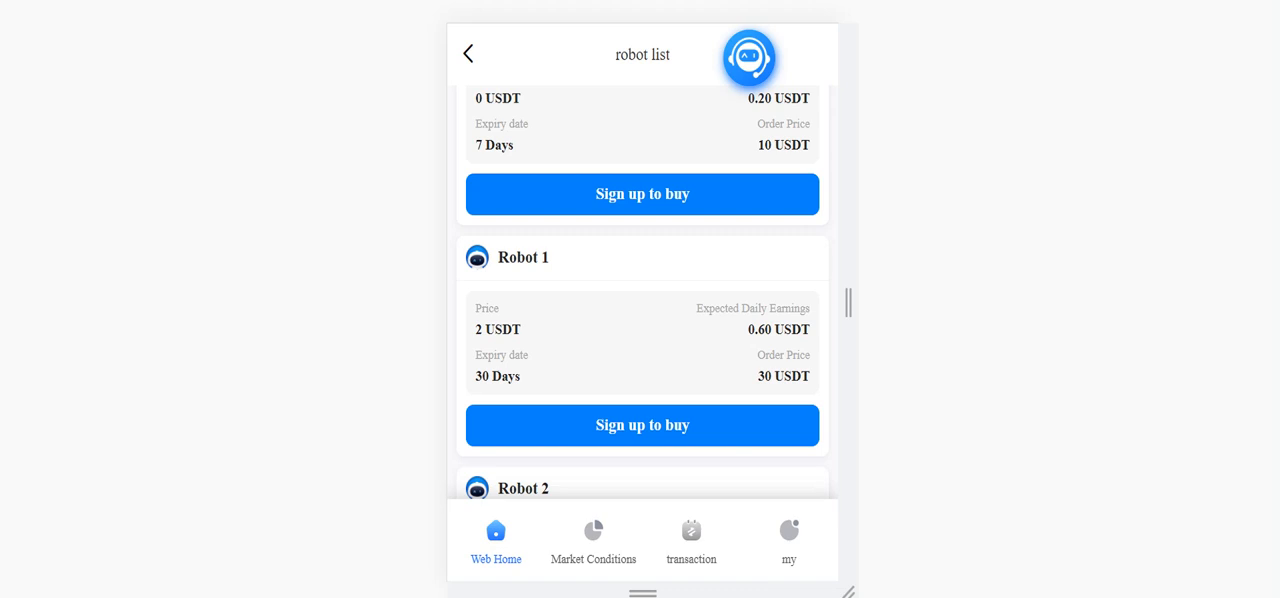
scroll(down, 3)
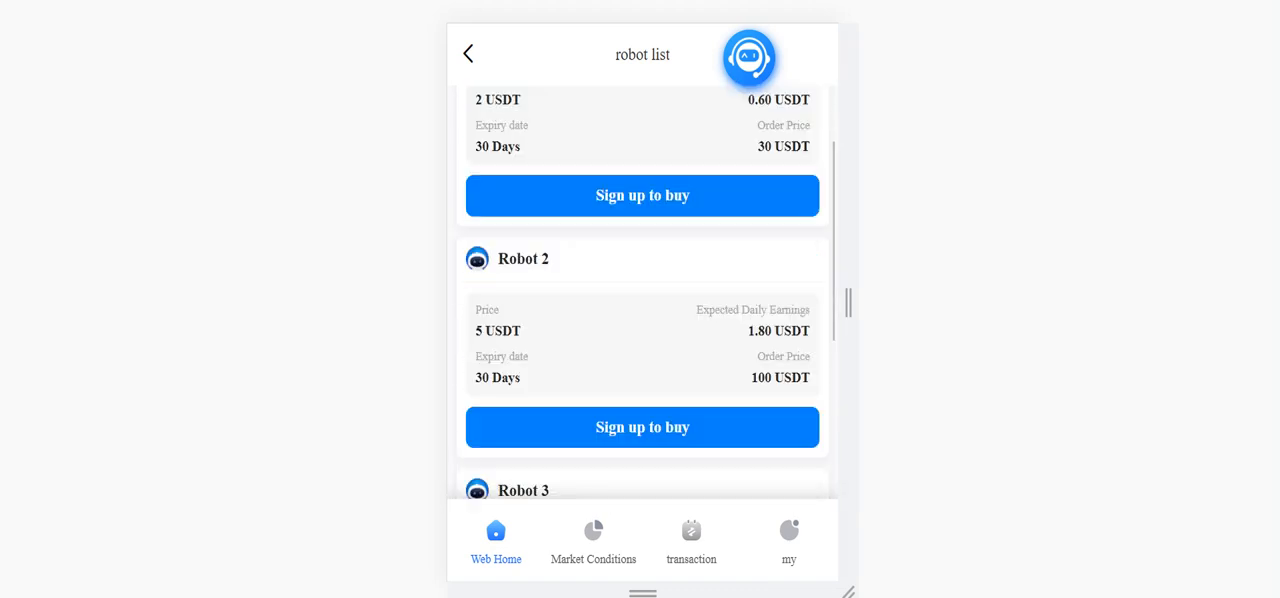
scroll(down, 3)
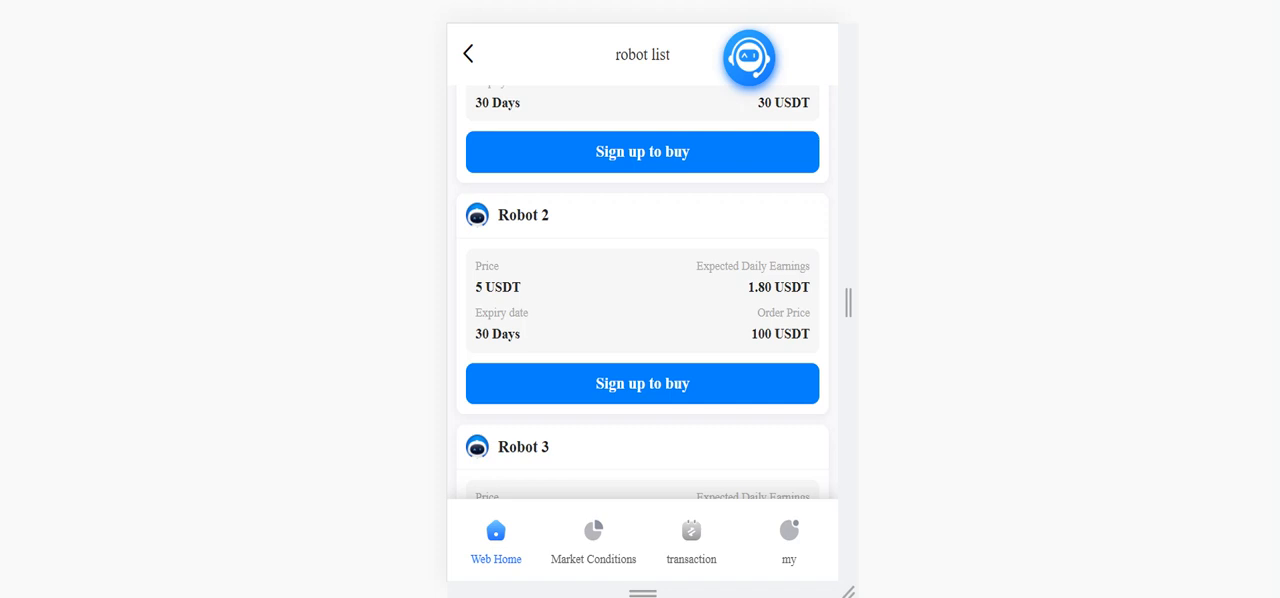
scroll(down, 3)
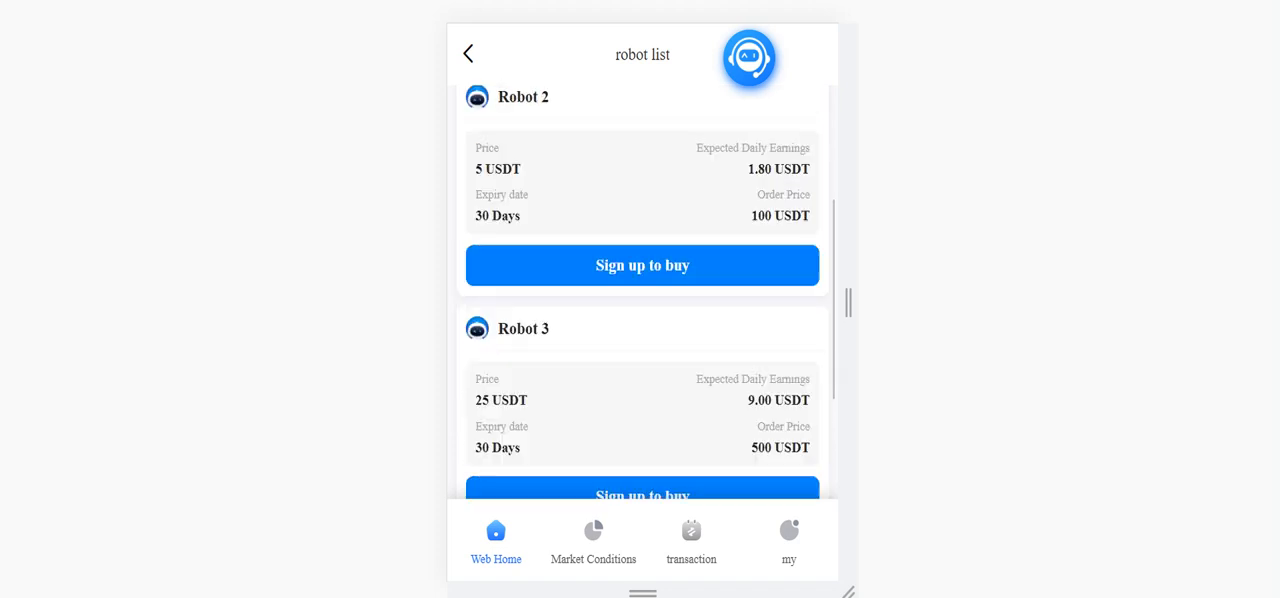
scroll(up, 3)
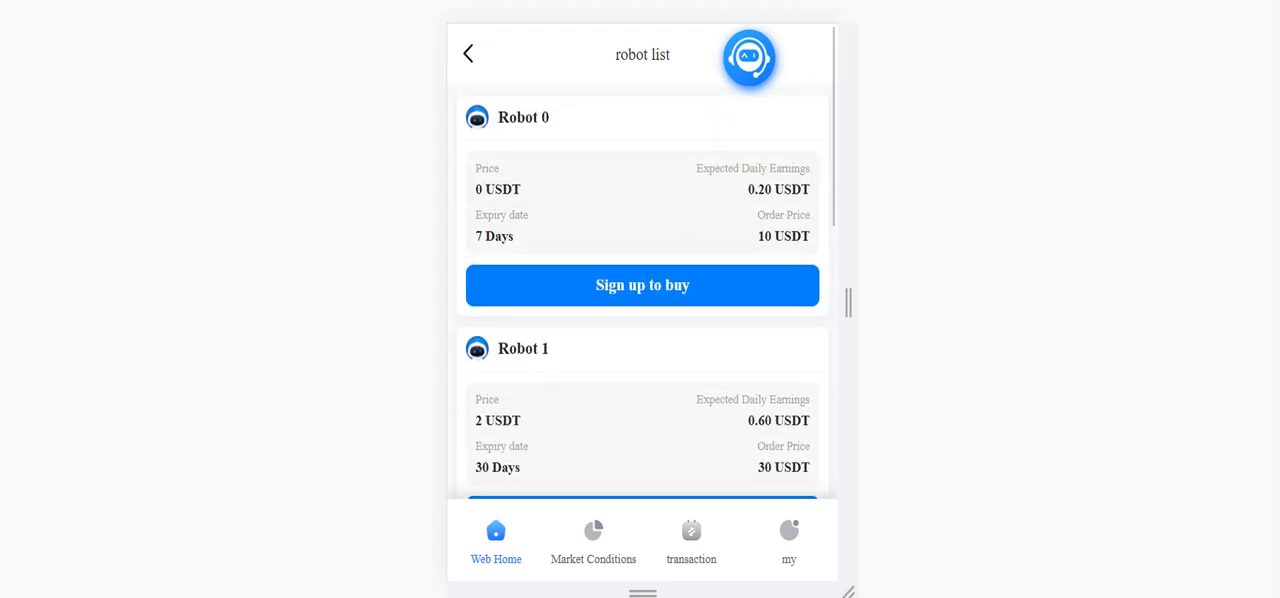
- Bring up the 'my' account page showing the zero wallet balance
click(789, 535)
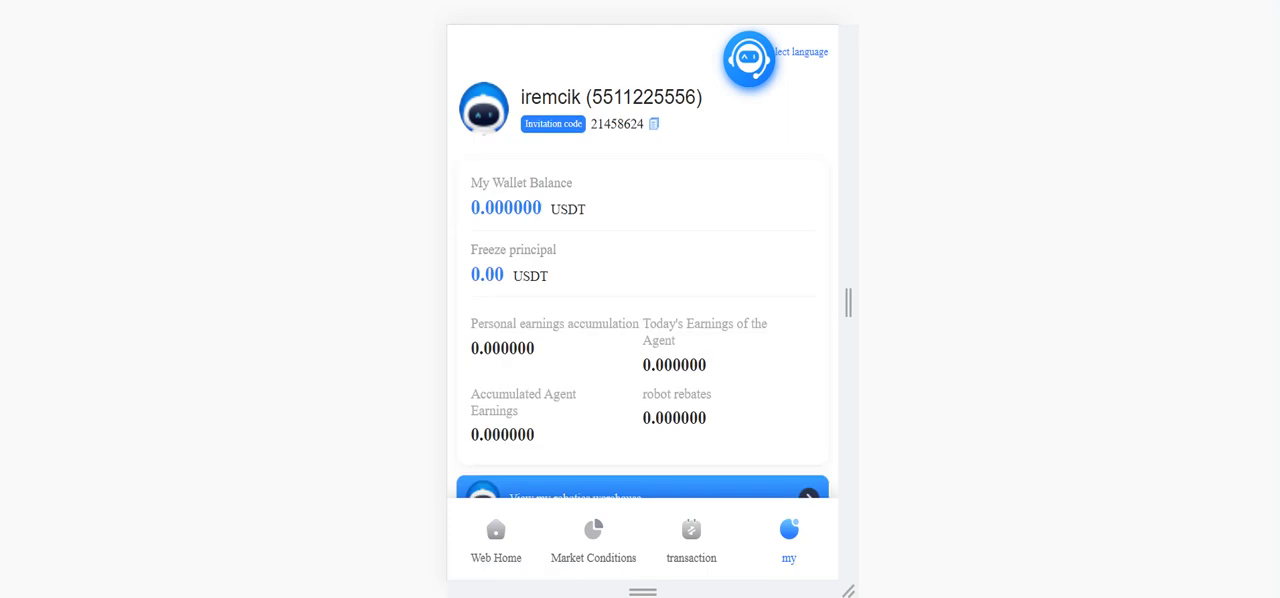
scroll(down, 3)
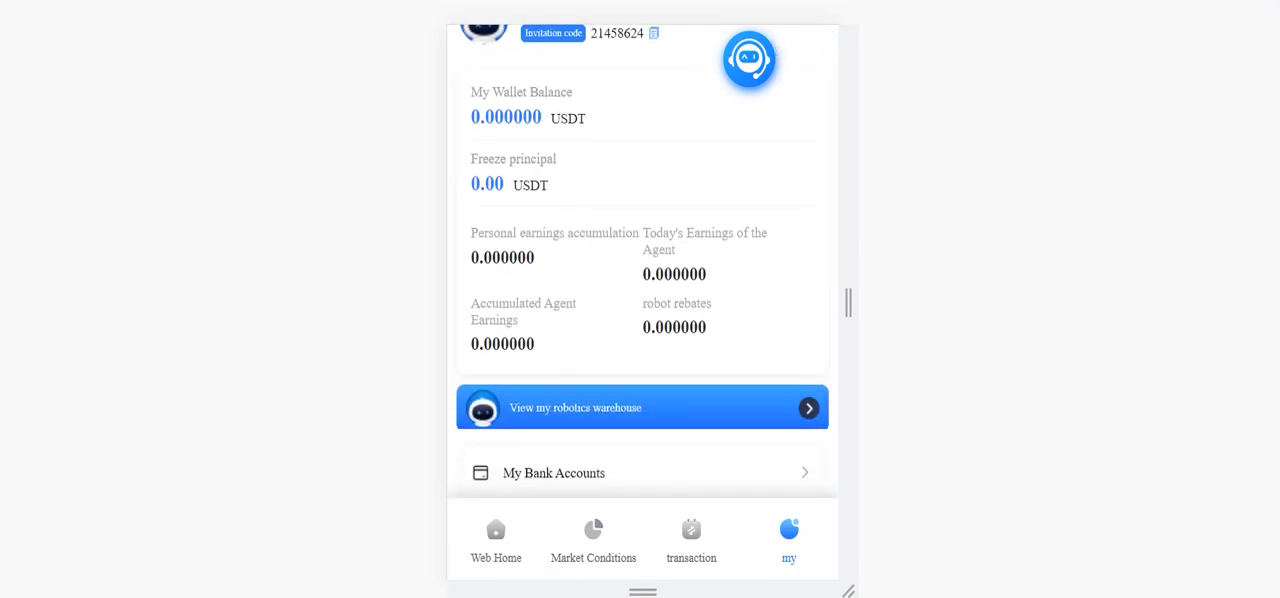
scroll(down, 3)
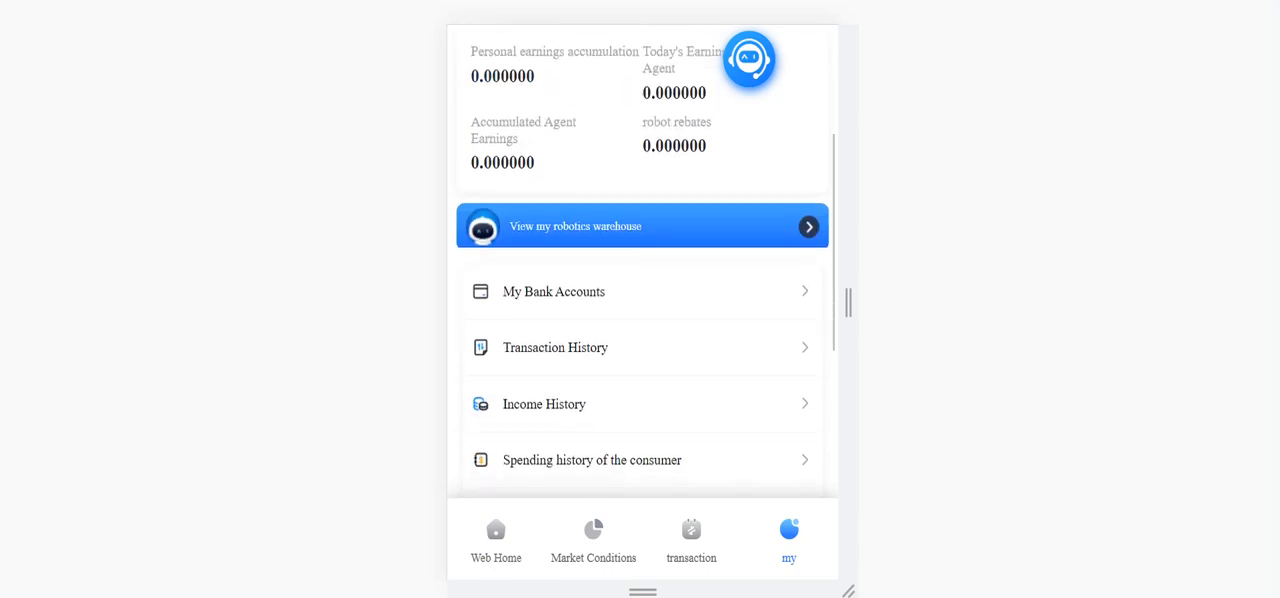
click(642, 226)
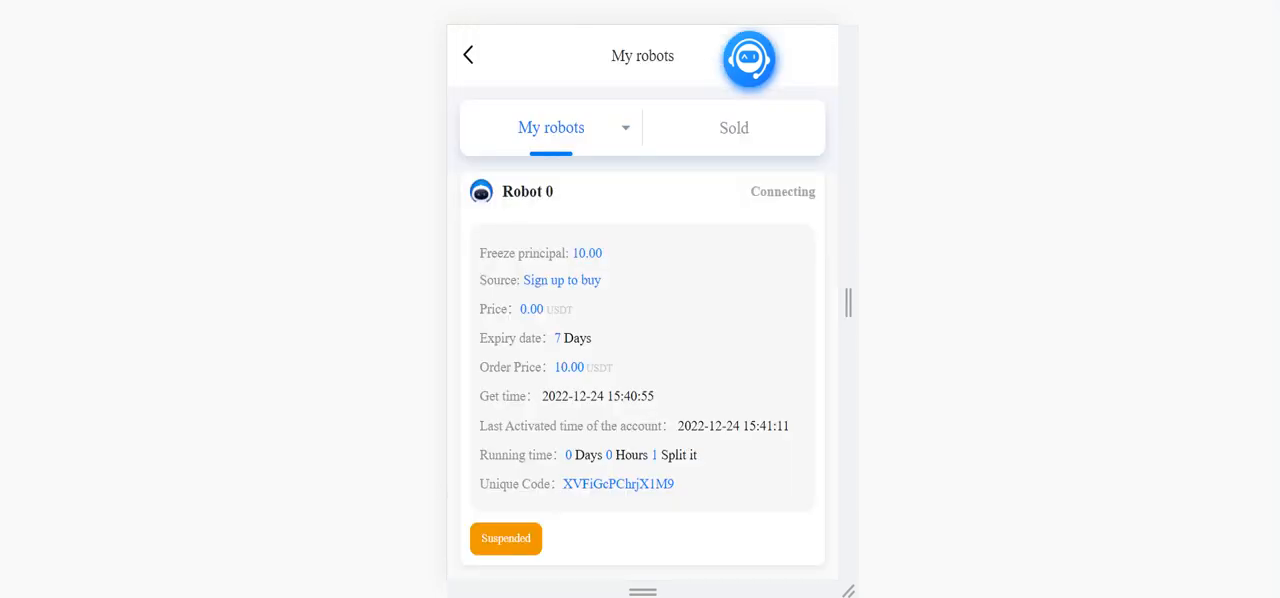
click(789, 538)
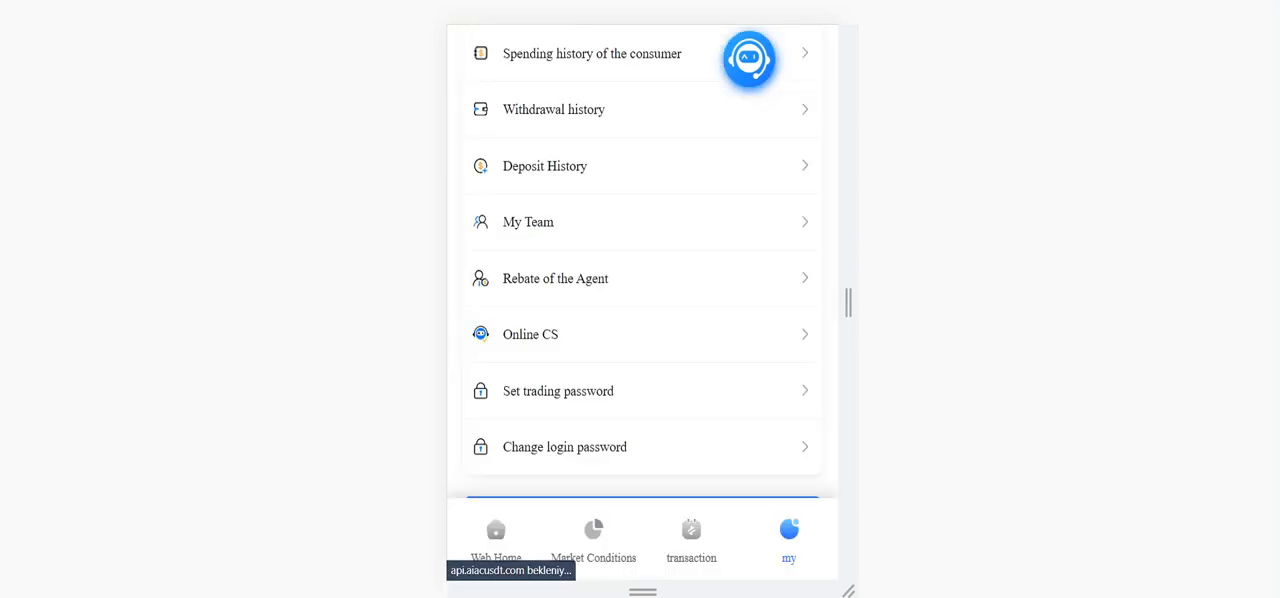
scroll(down, 3)
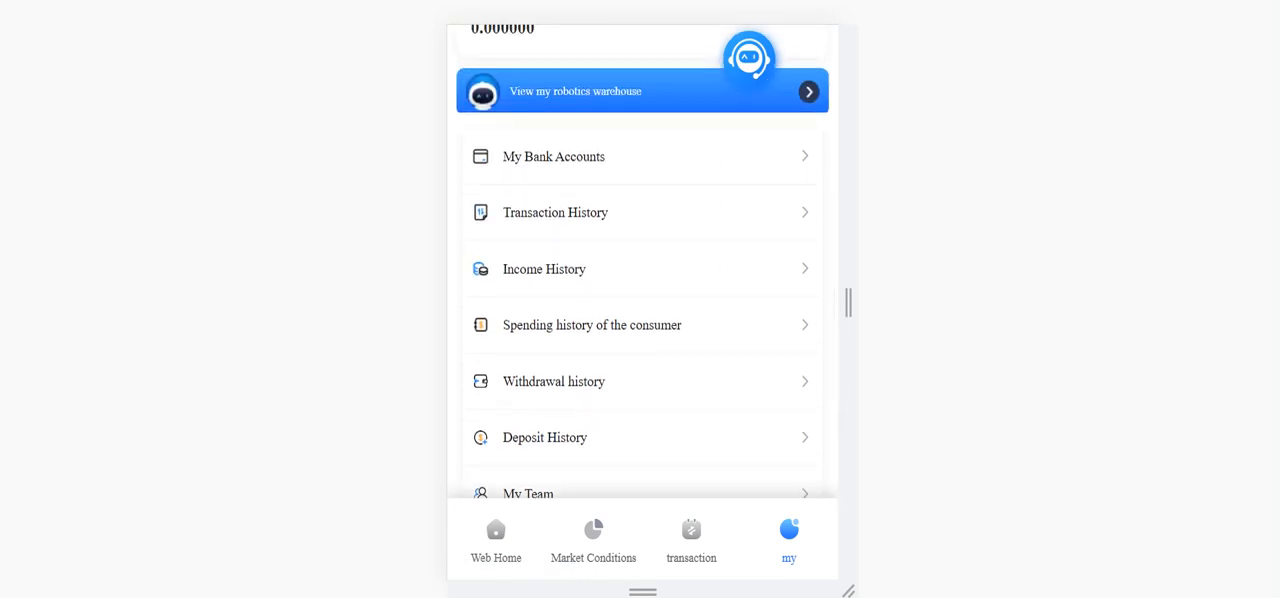
click(555, 212)
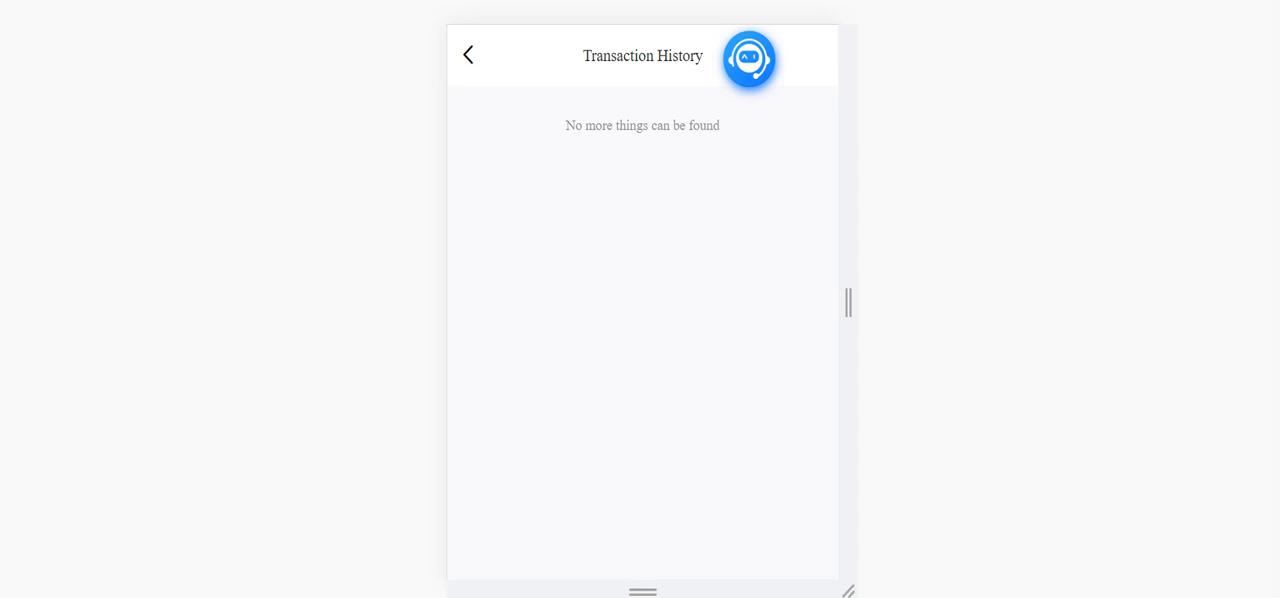
click(467, 55)
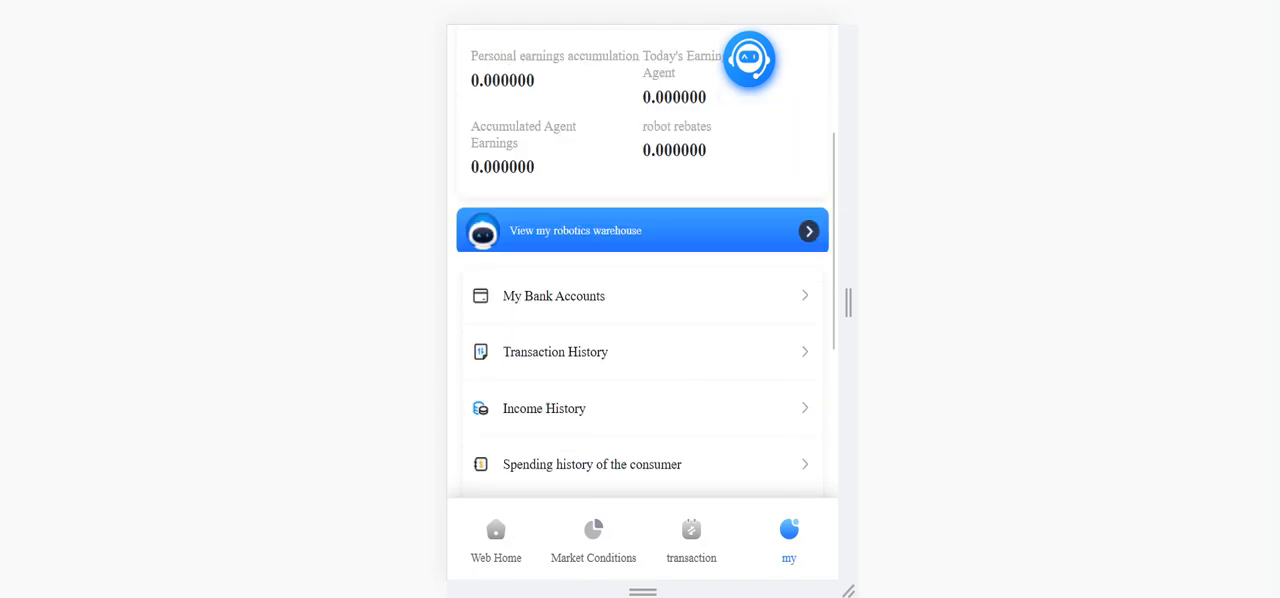
scroll(down, 3)
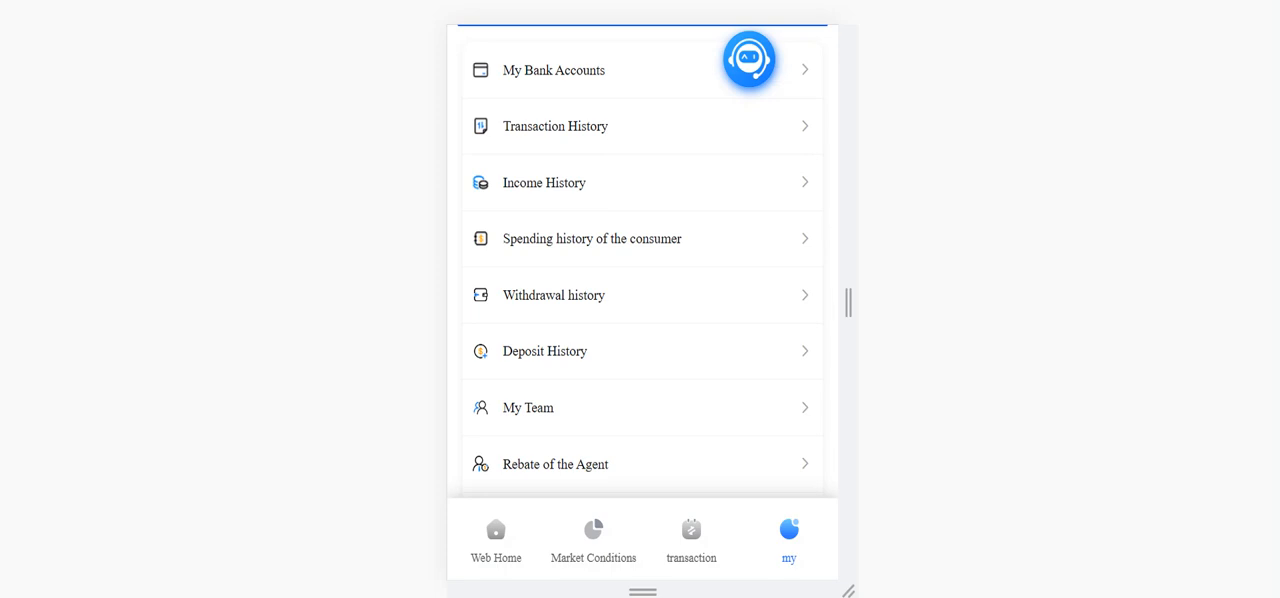
scroll(down, 3)
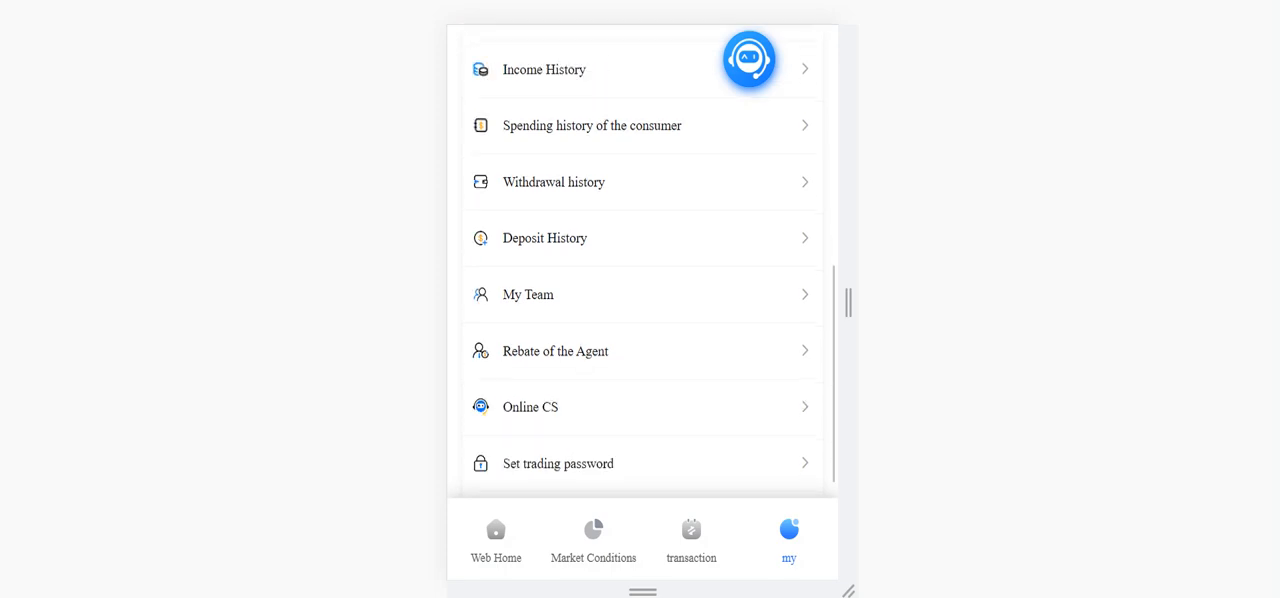
- Review the My Team page showing zero members at every level, then return to the account page
click(527, 294)
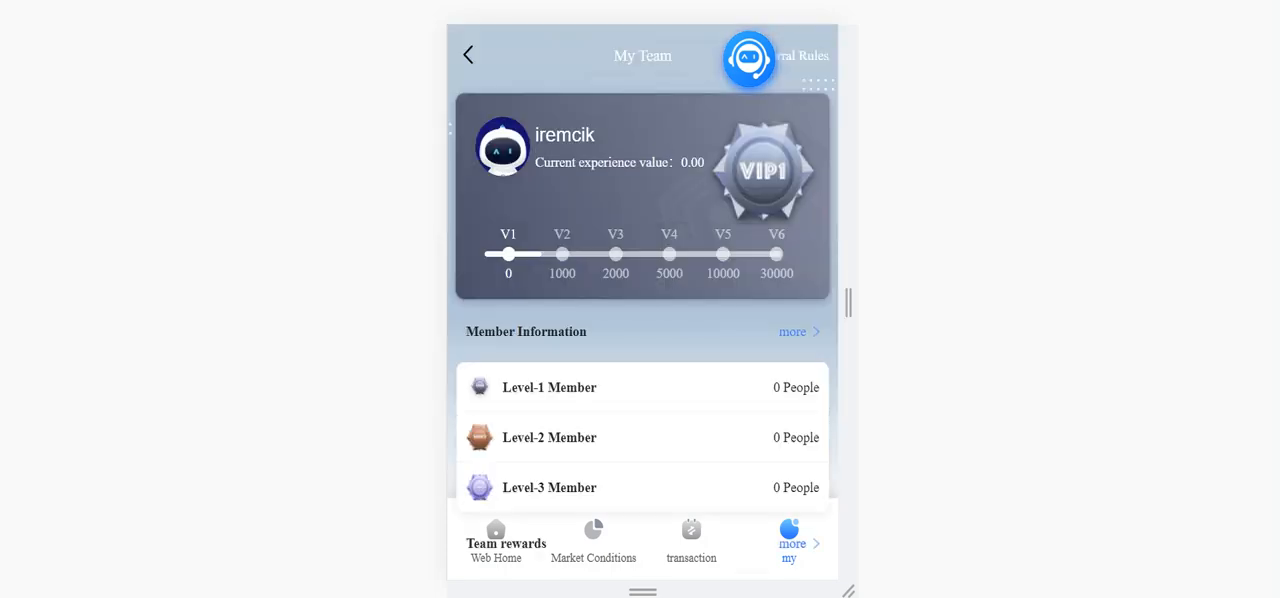
scroll(down, 3)
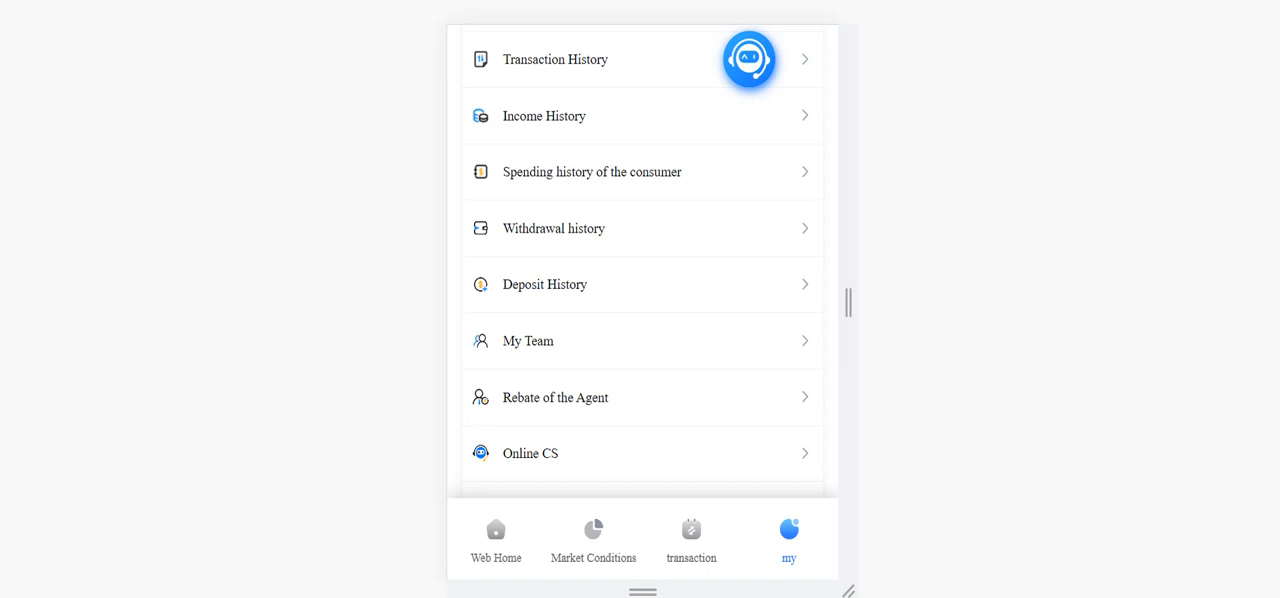
click(527, 340)
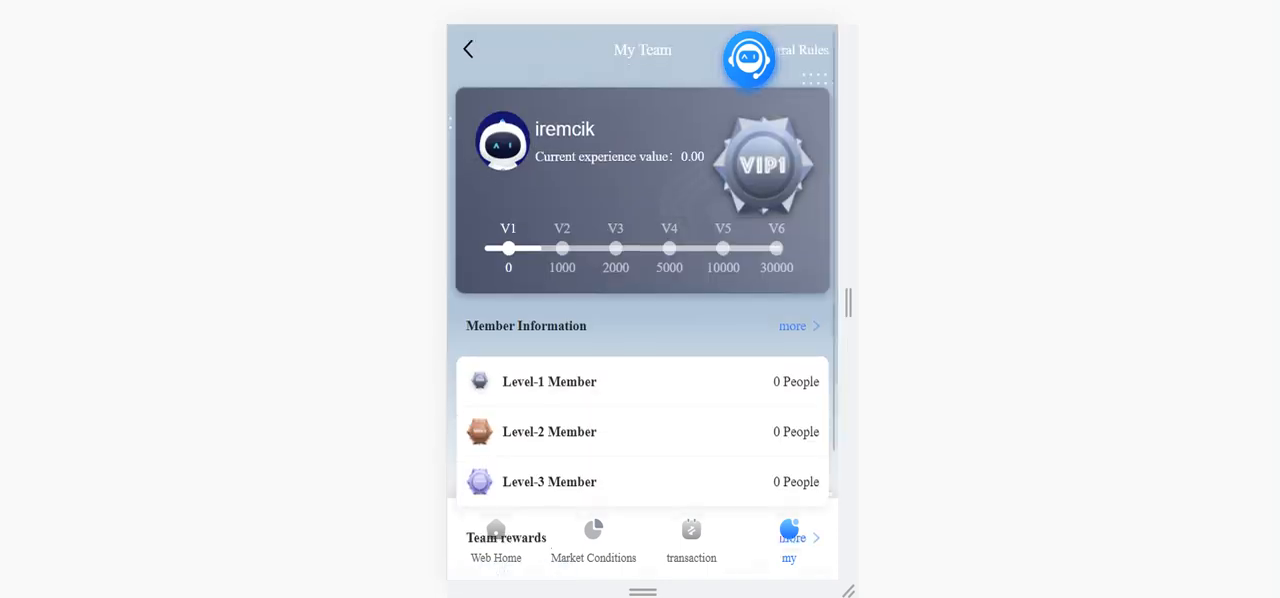
click(467, 48)
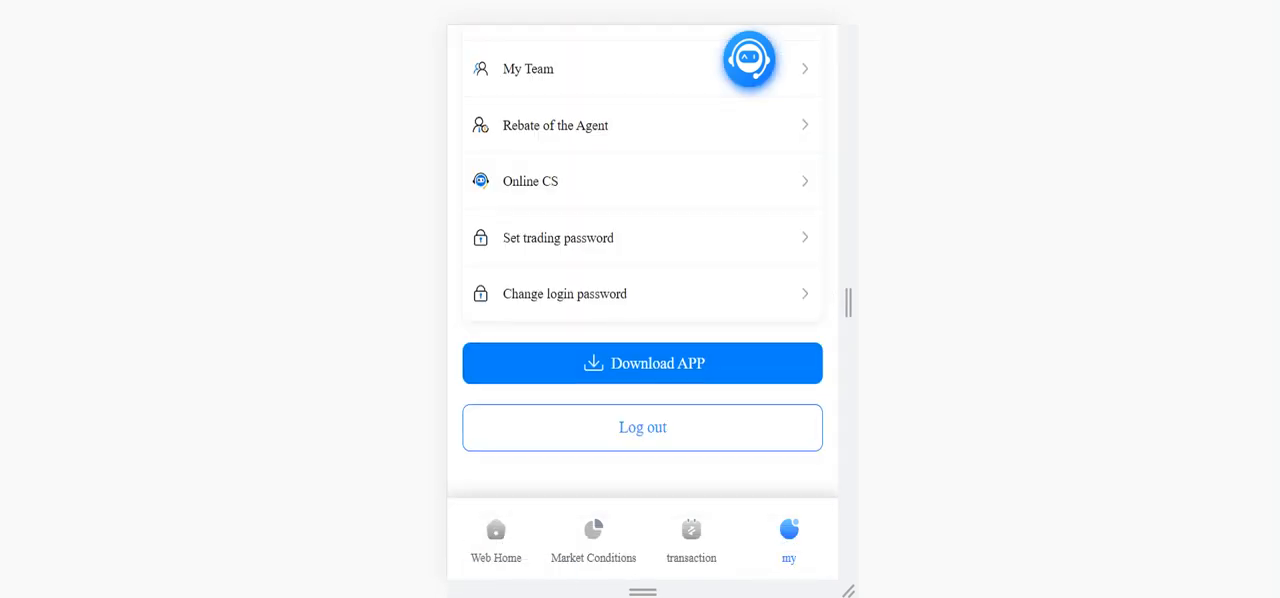
- Check the agent rebate records including level-3 agents, then return to the home page
click(555, 125)
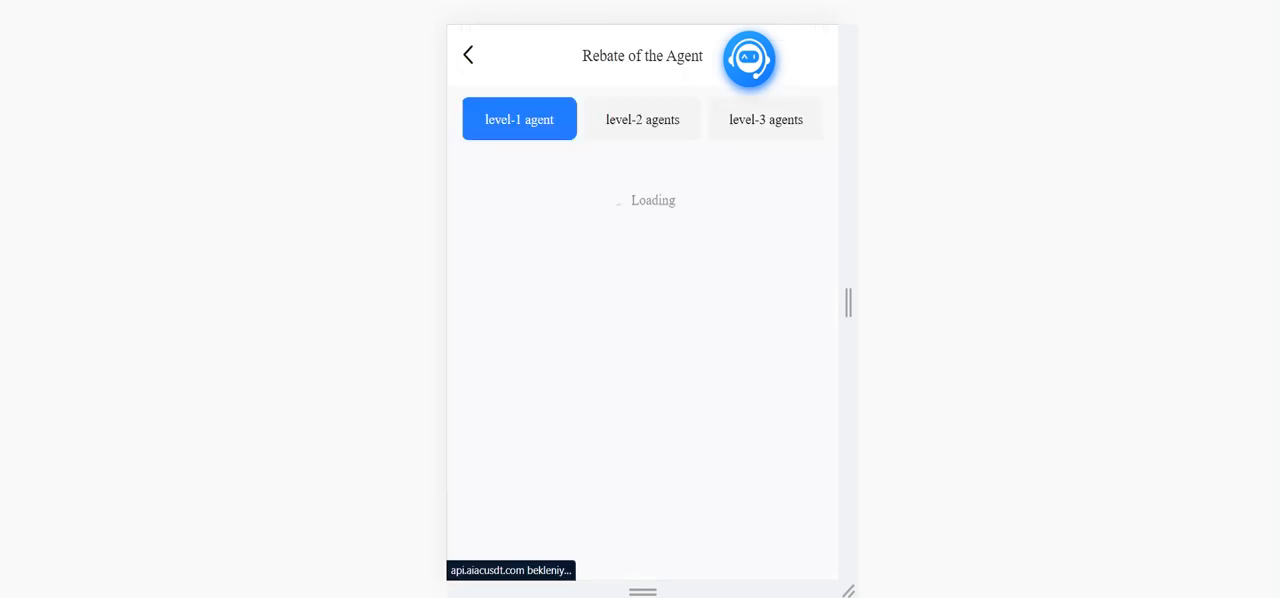
click(766, 119)
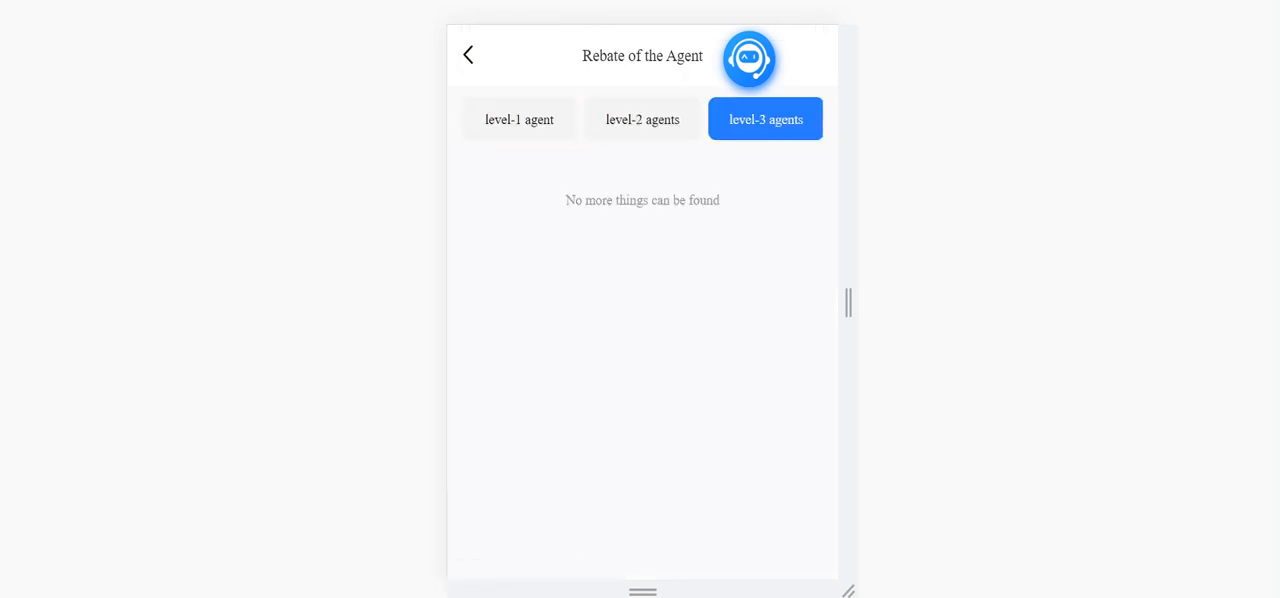
click(468, 55)
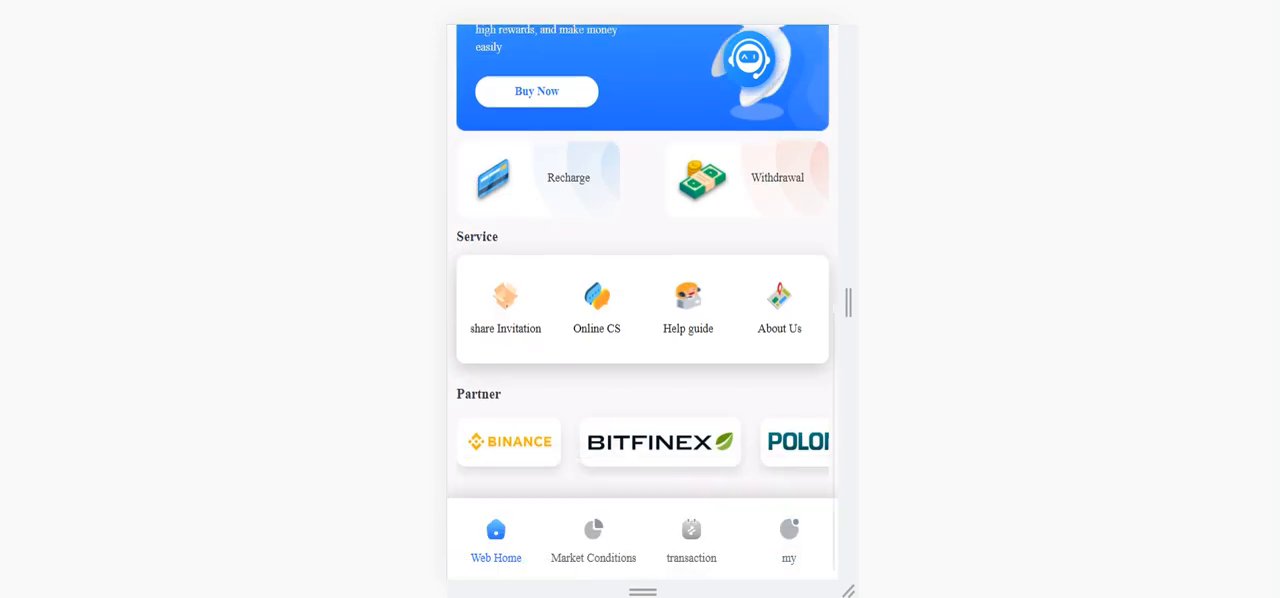
scroll(up, 3)
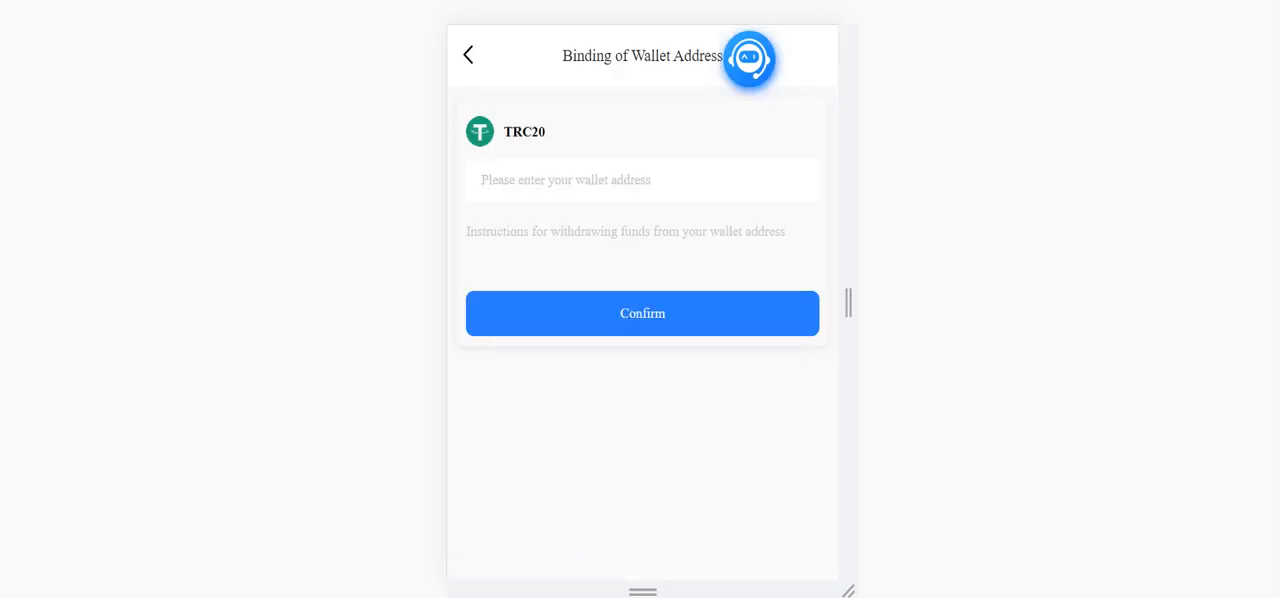
text(TLYLpPtuSiTbUydSBL2xmVCFdjpBEit7h8)
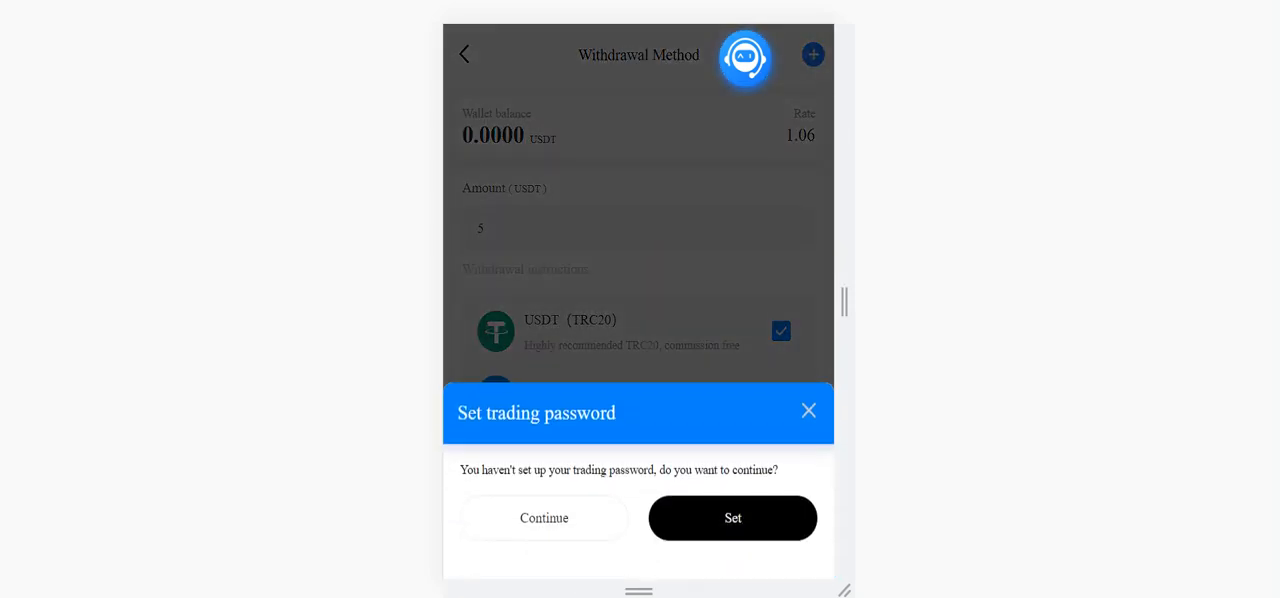
- Set a six-digit trading password with the login password and leave the withdrawal page
click(732, 518)
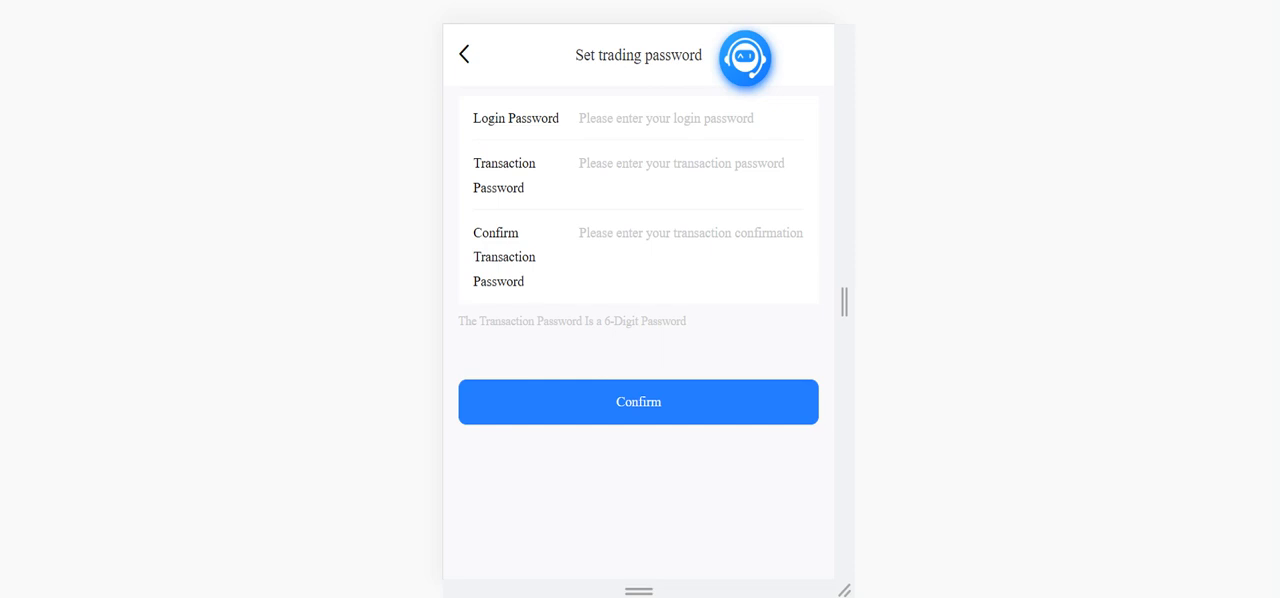
click(638, 401)
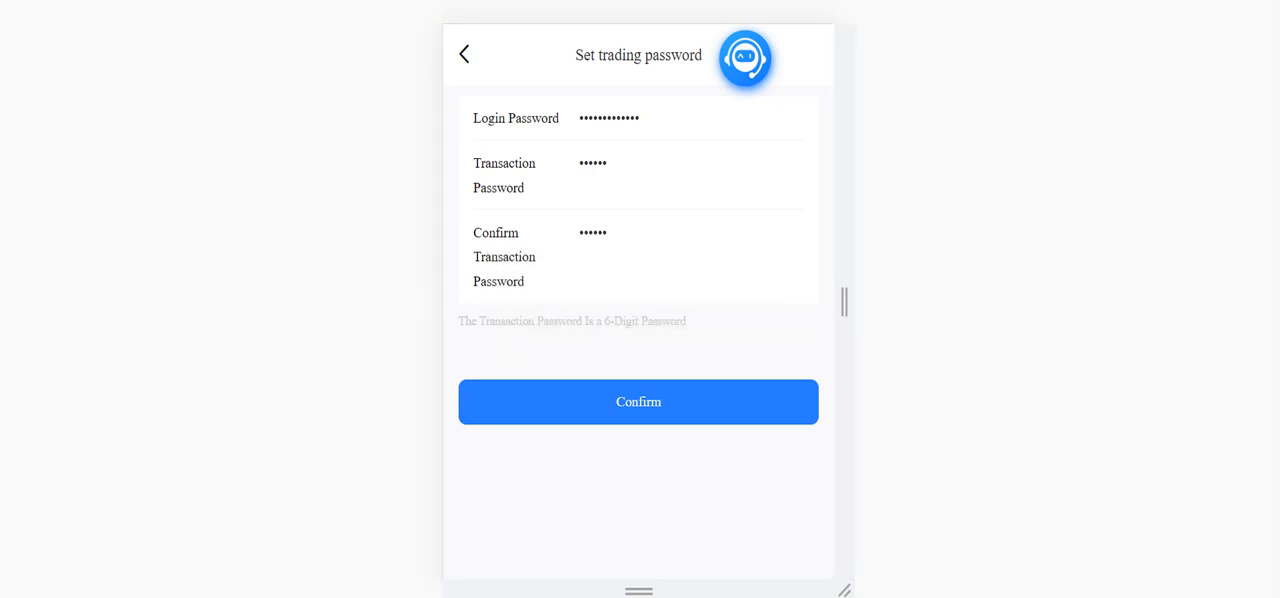
click(638, 401)
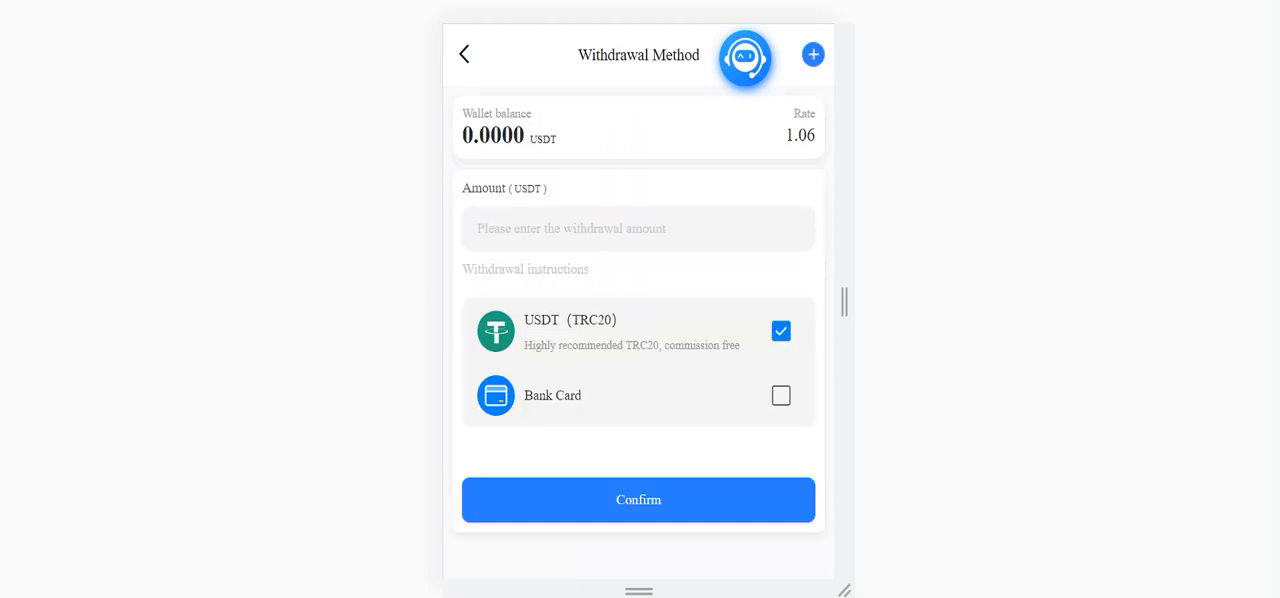
click(638, 500)
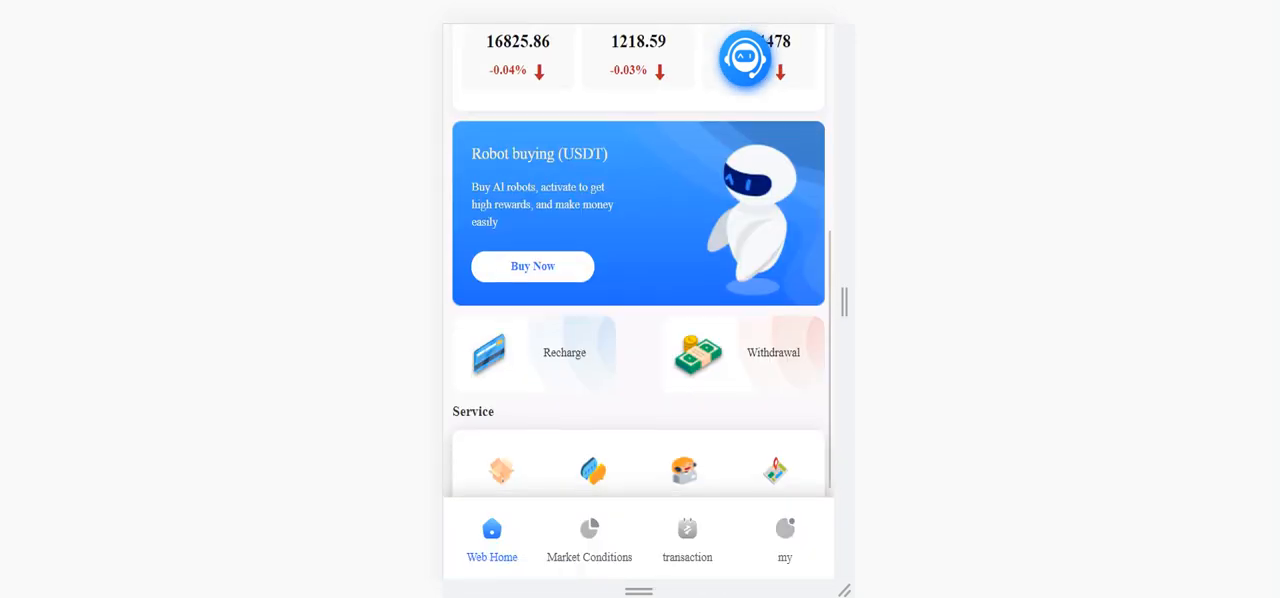
- Tour Market Conditions, the 'Coming soon' trading section and the account settings
click(589, 537)
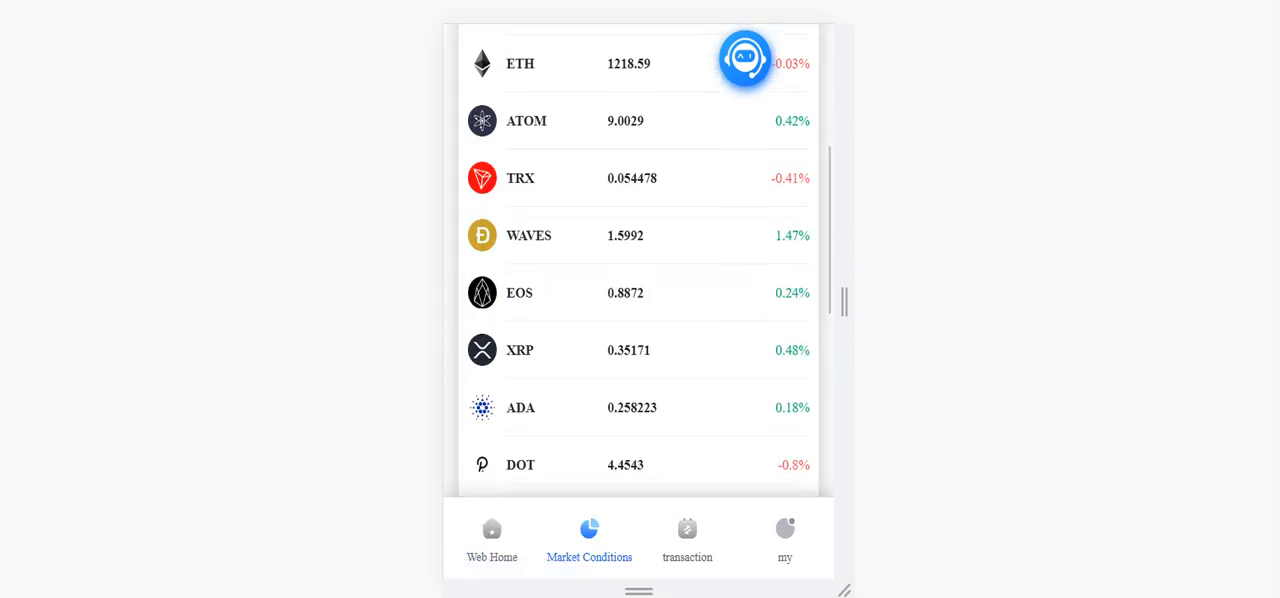
click(687, 537)
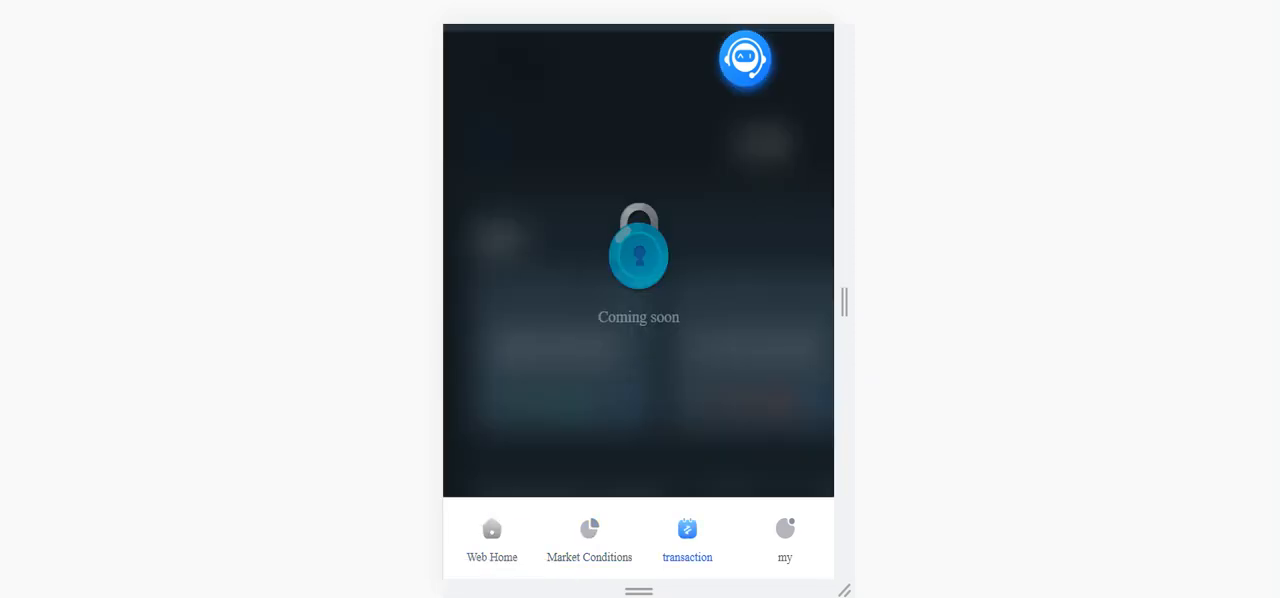
click(785, 538)
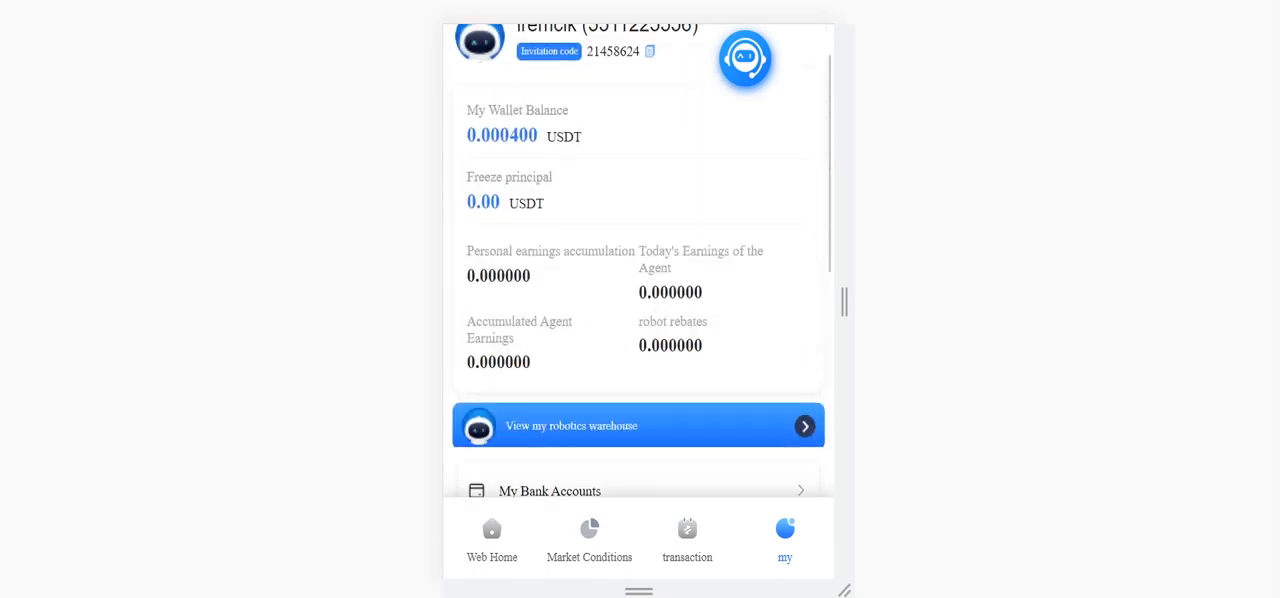
scroll(down, 3)
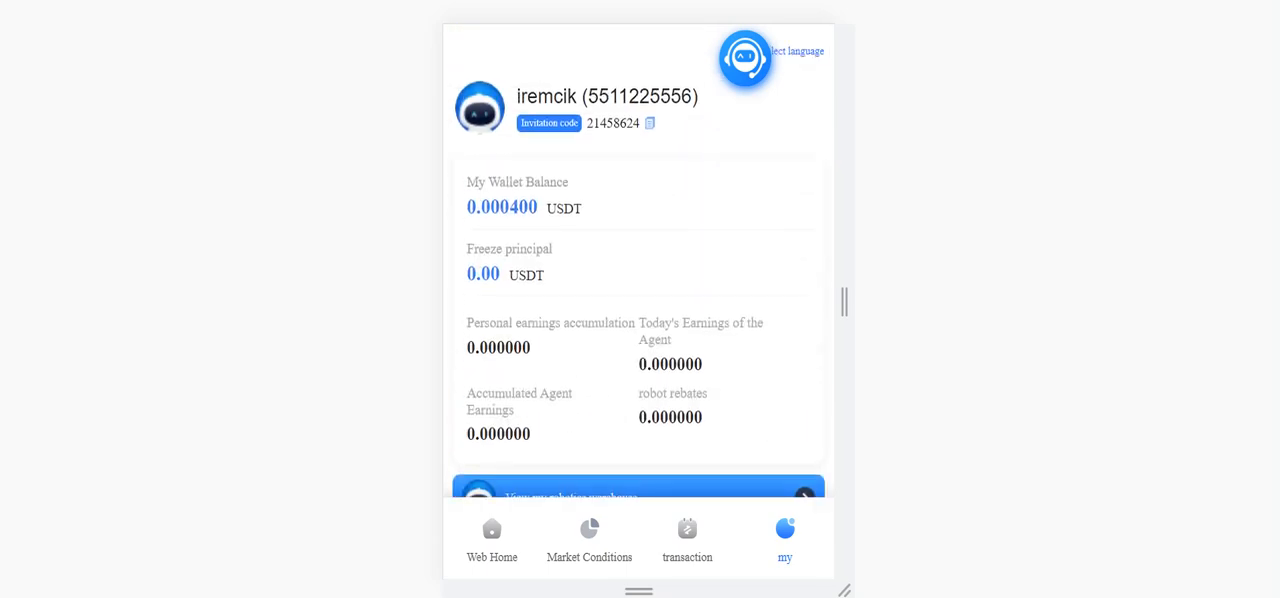
scroll(down, 3)
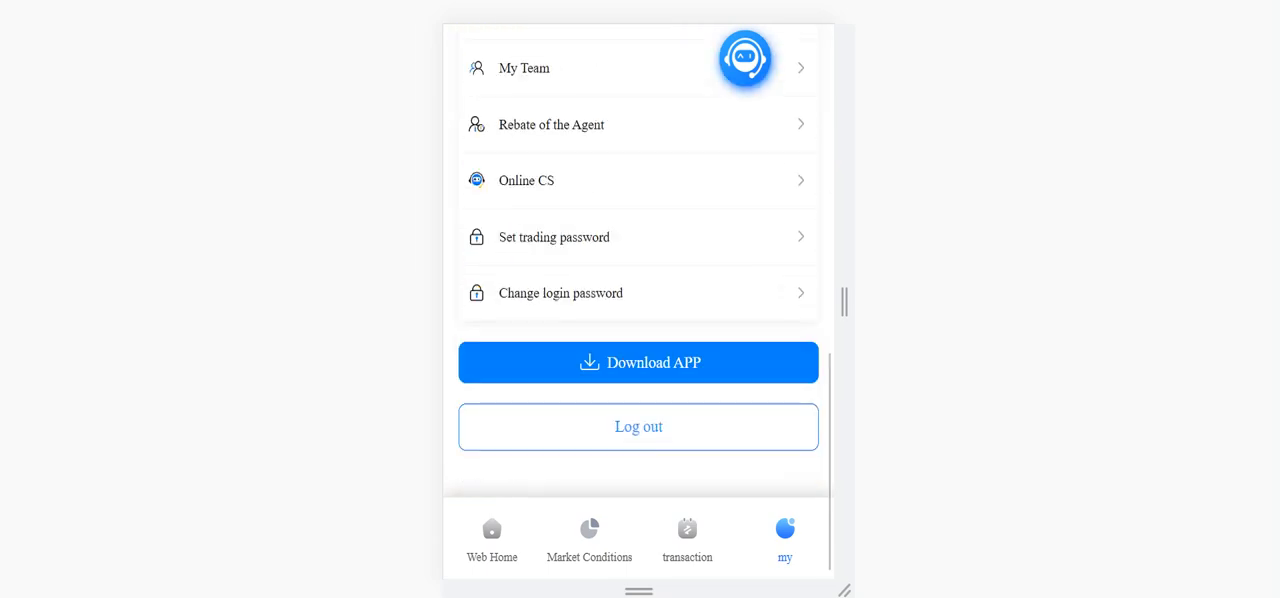
- Bring up the AIAC_OTC_Community Telegram channel and scroll its posts
click(491, 537)
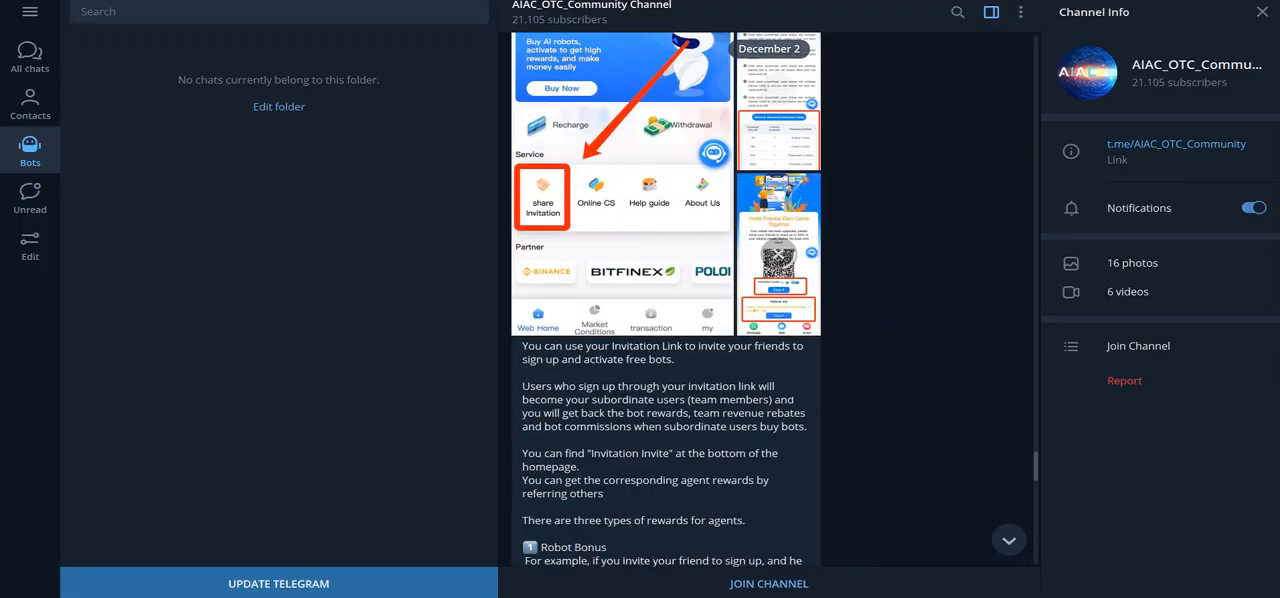
scroll(down, 3)
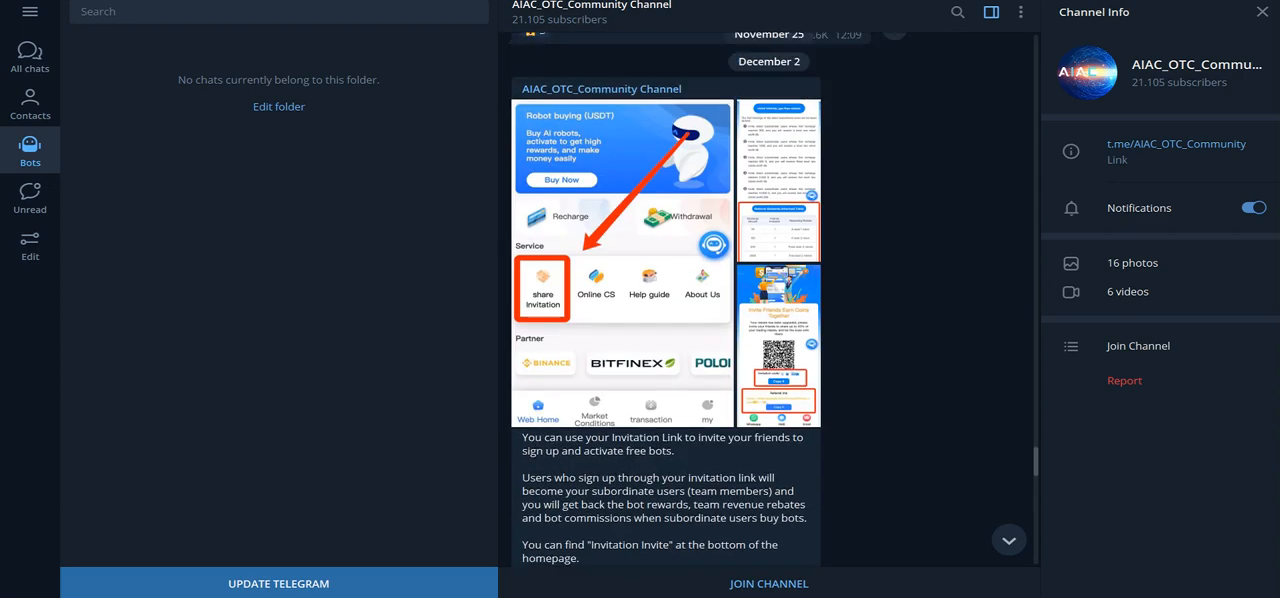
scroll(down, 3)
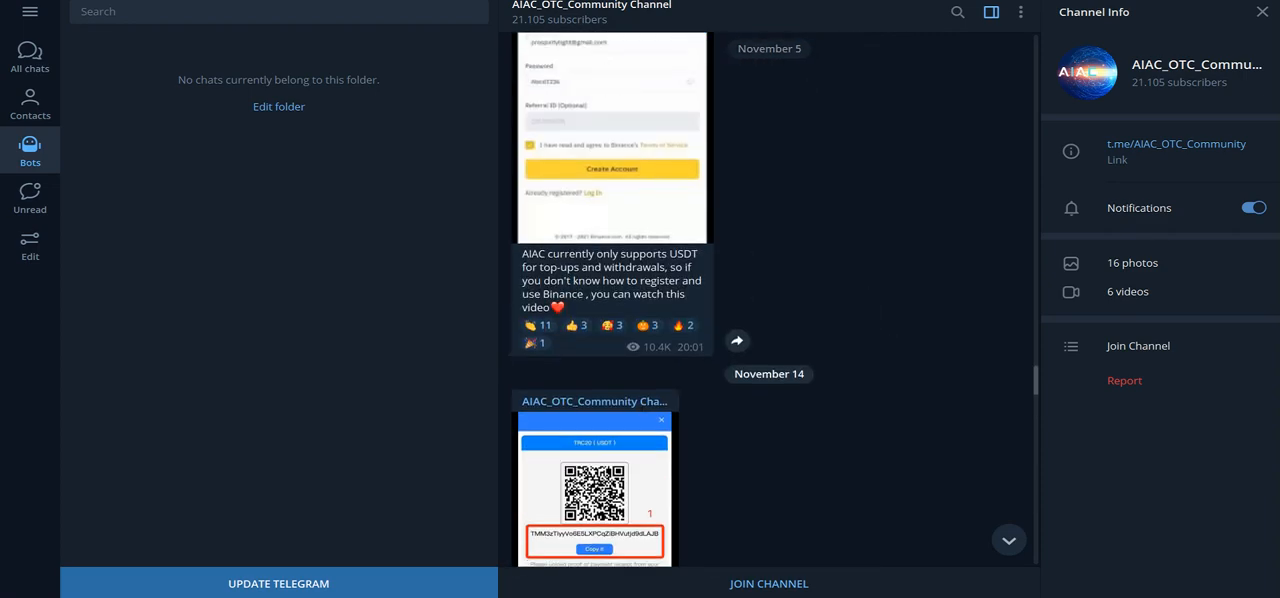